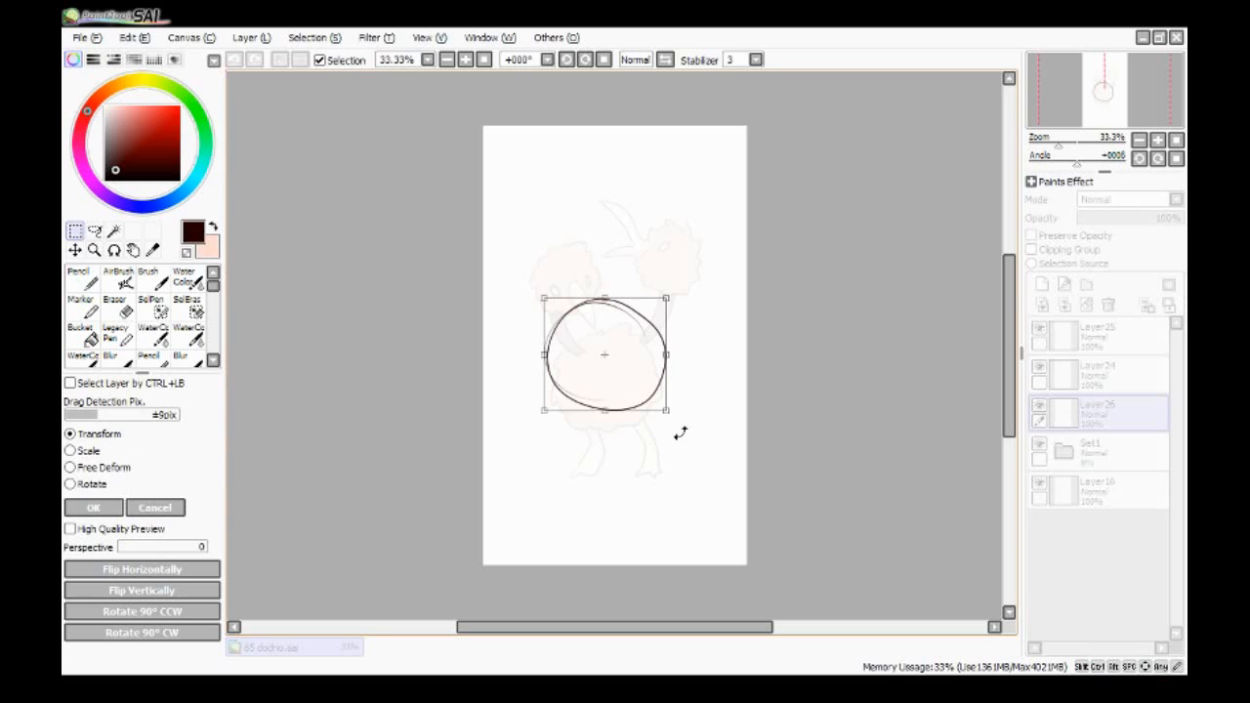
Step: Confirm the resized body circle, then sketch legs, tail feathers, beaks and eyes on Layer26
click(78, 276)
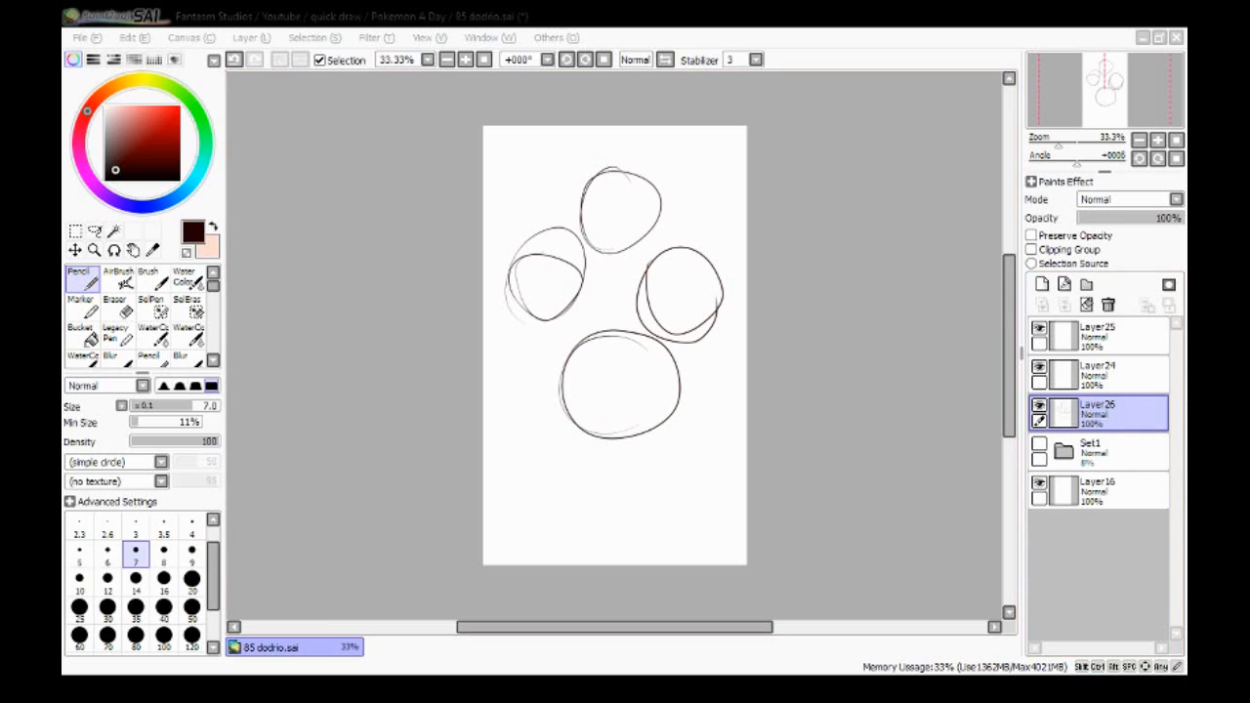
drag(582, 425, 589, 459)
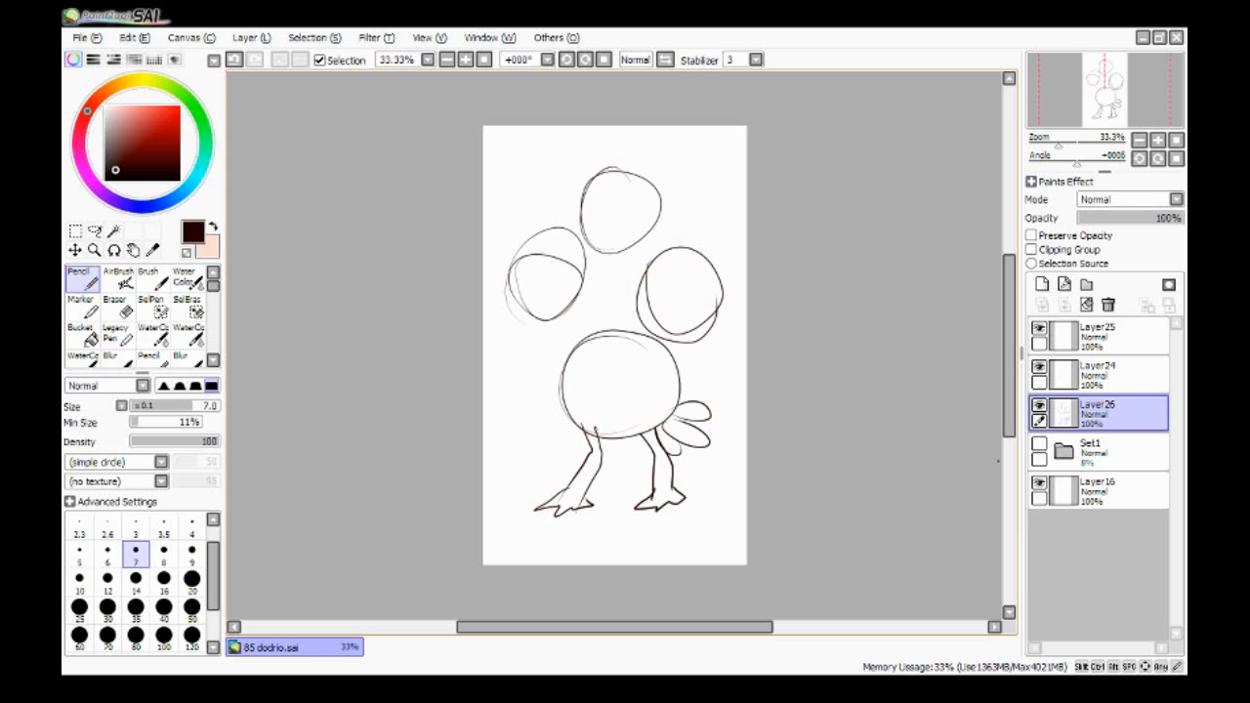
drag(635, 210, 672, 307)
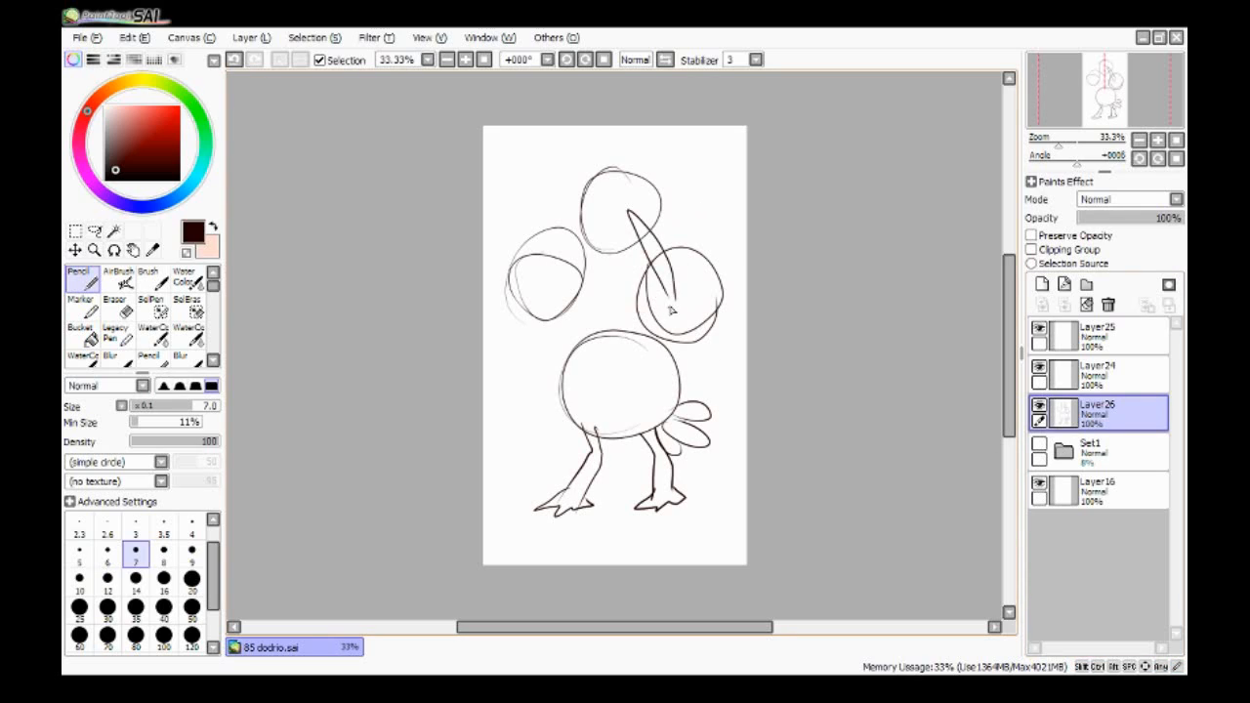
drag(626, 288, 674, 312)
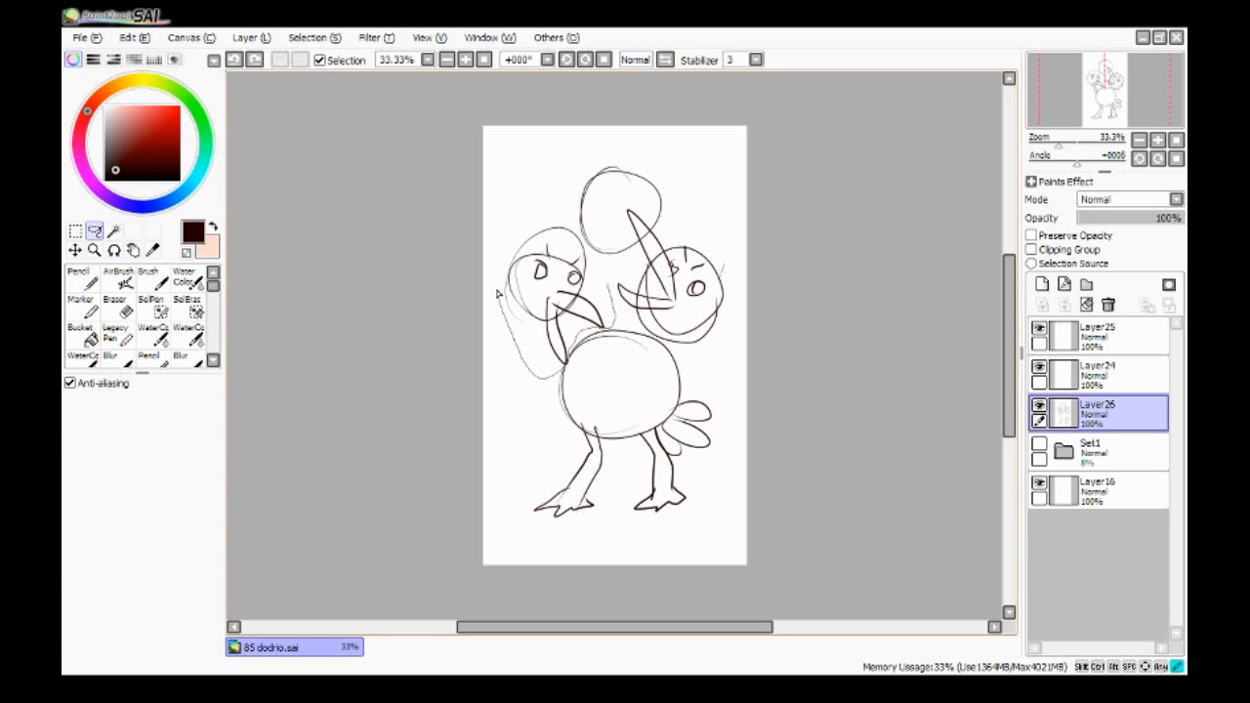
Step: Select the top head and draw its long pointed beak on a newly added layer
click(77, 275)
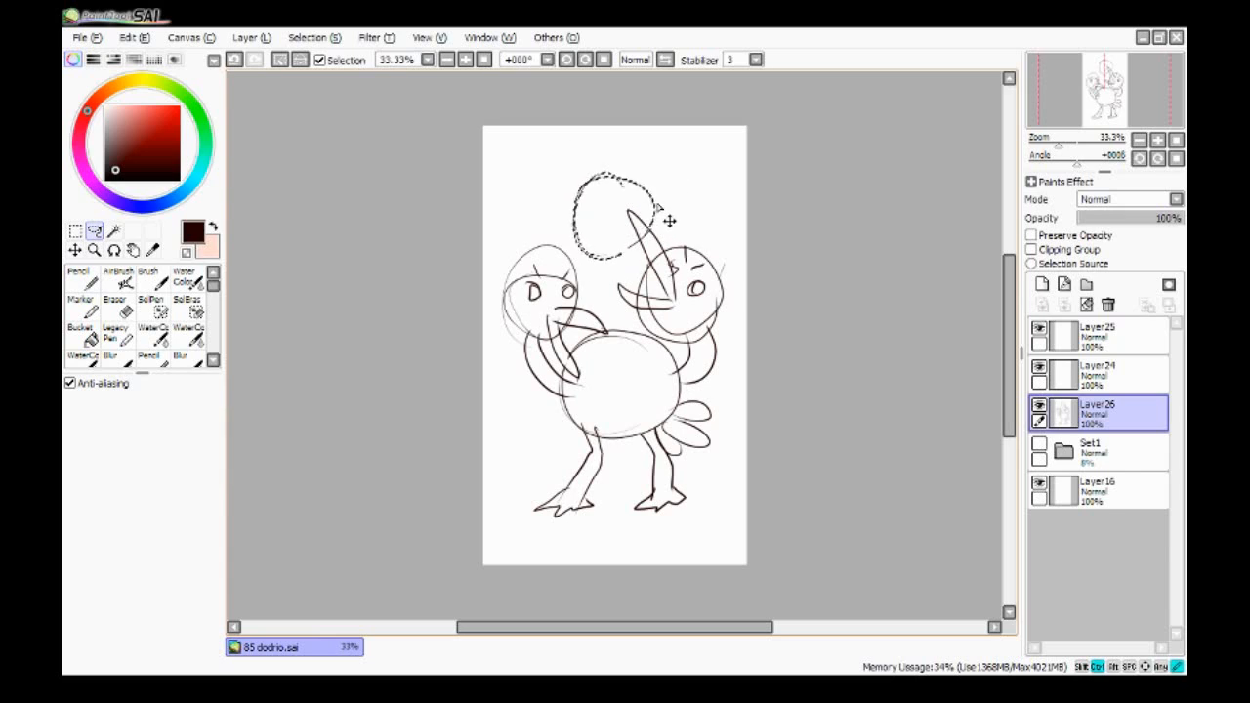
click(79, 276)
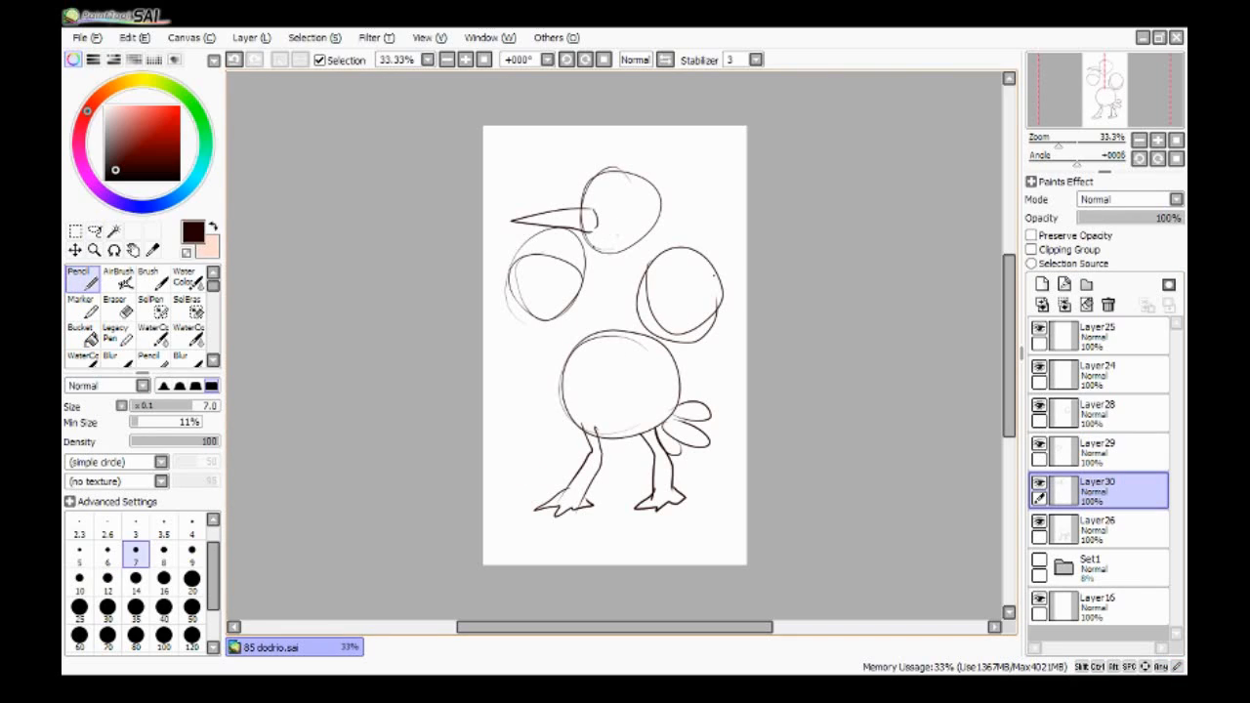
Step: Sketch the top head's crest and eye, necks to the body, and the ragged feather edge, then merge the sketch layers
drag(581, 176, 611, 210)
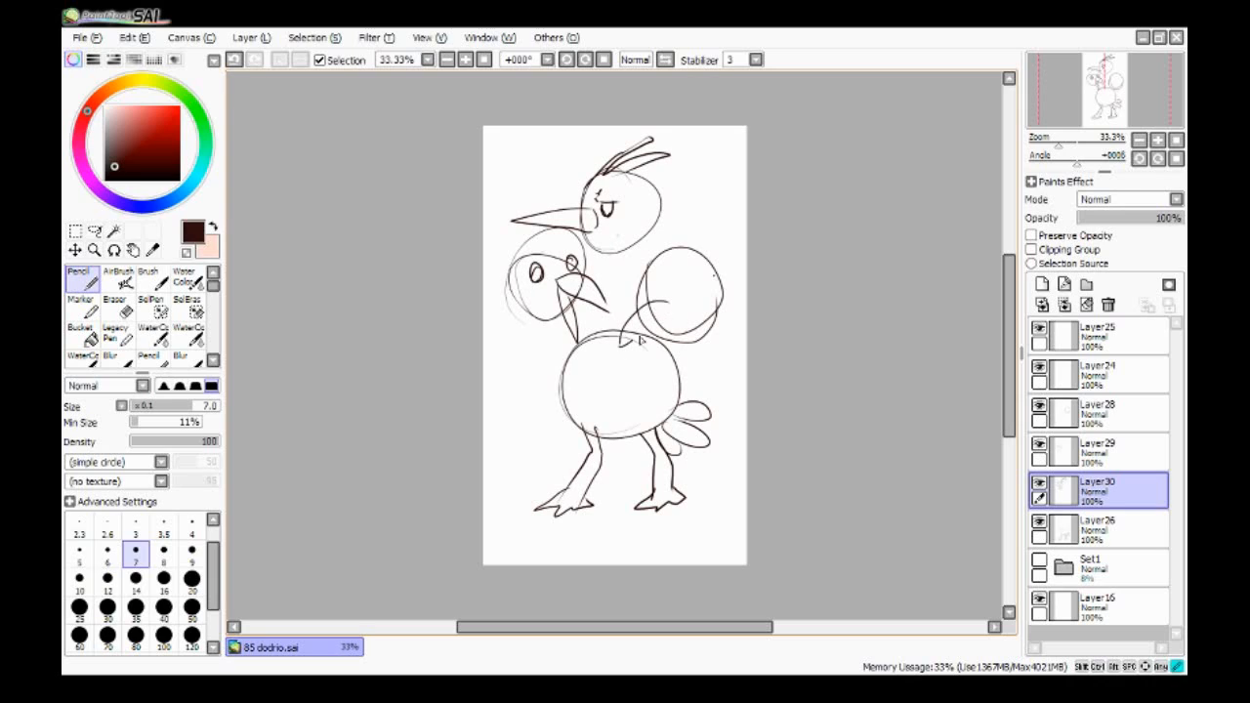
drag(625, 351, 684, 308)
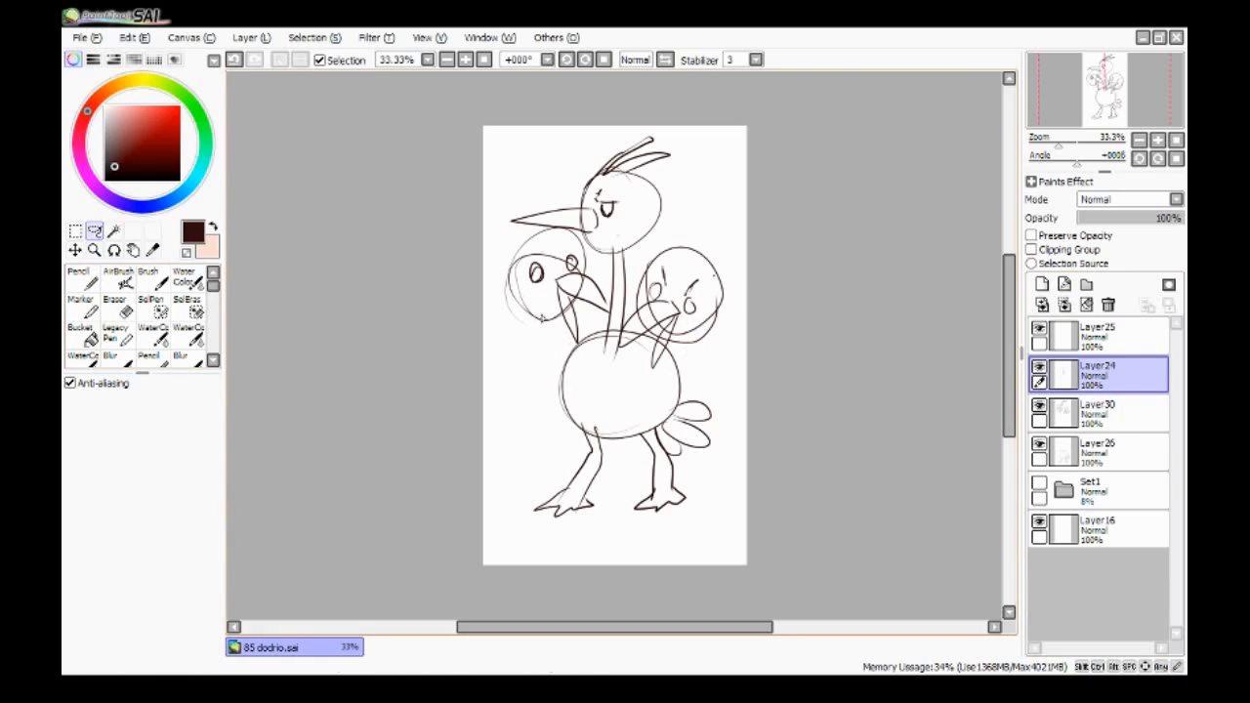
click(78, 275)
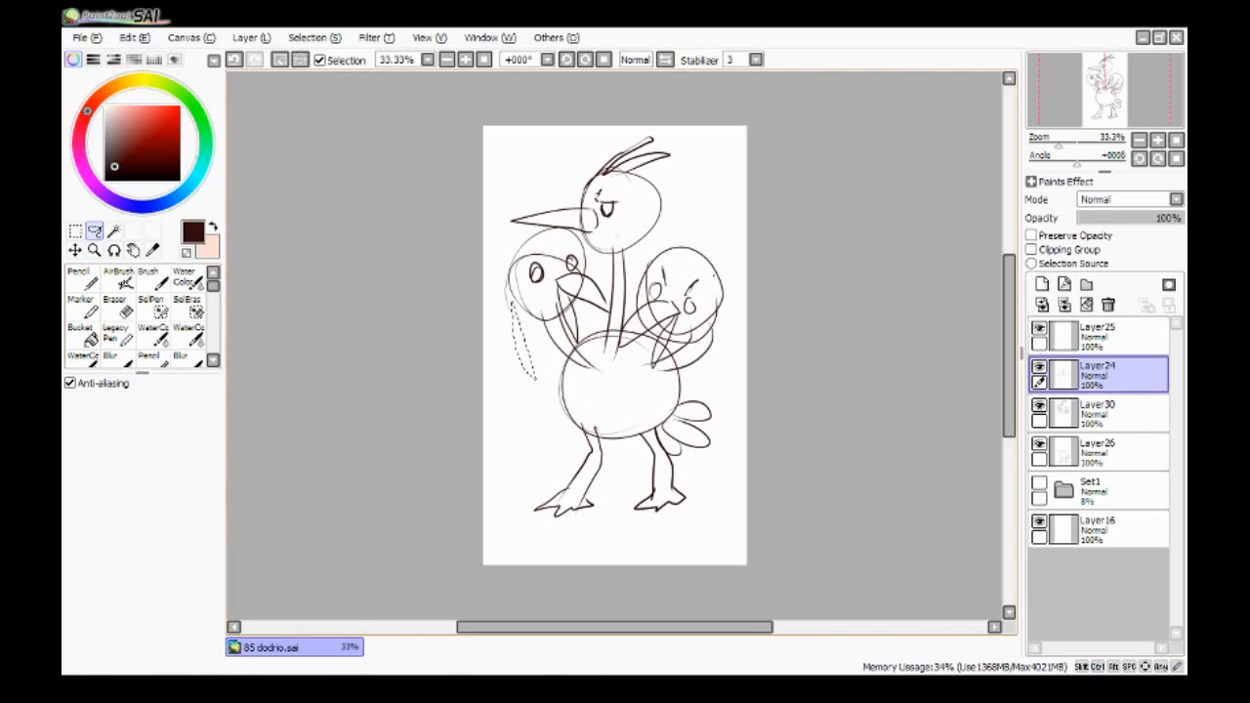
click(78, 275)
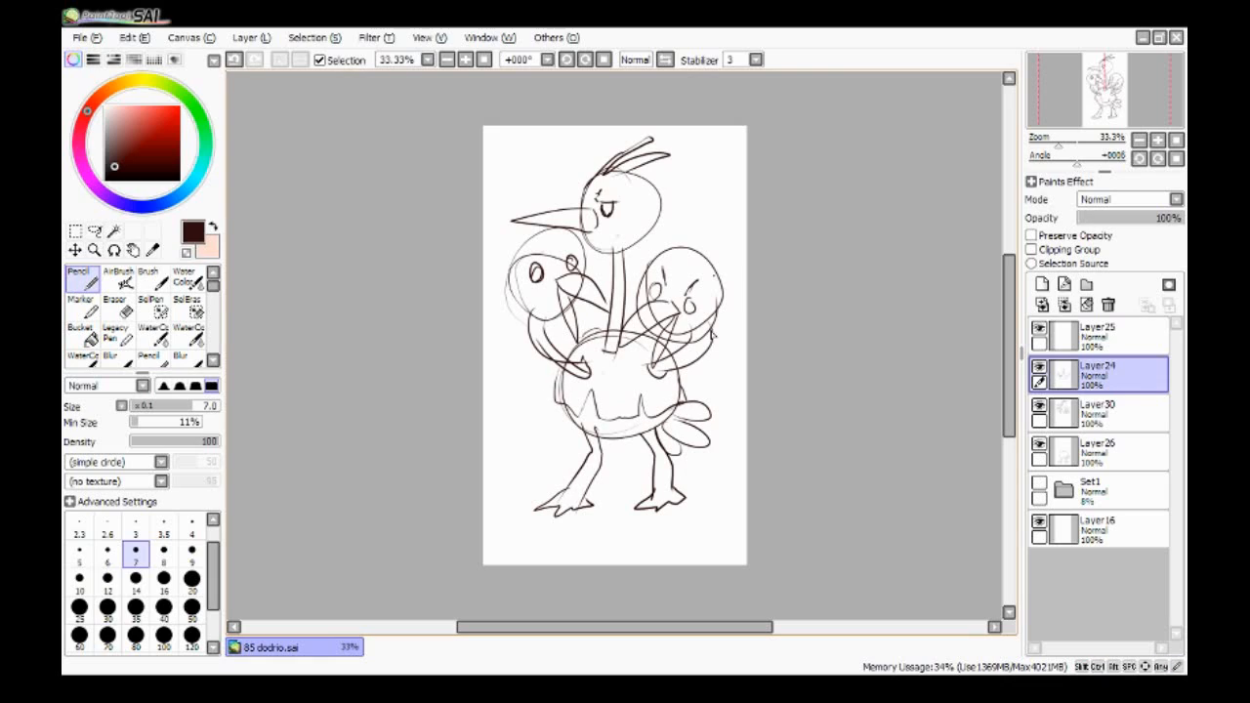
drag(674, 210, 683, 264)
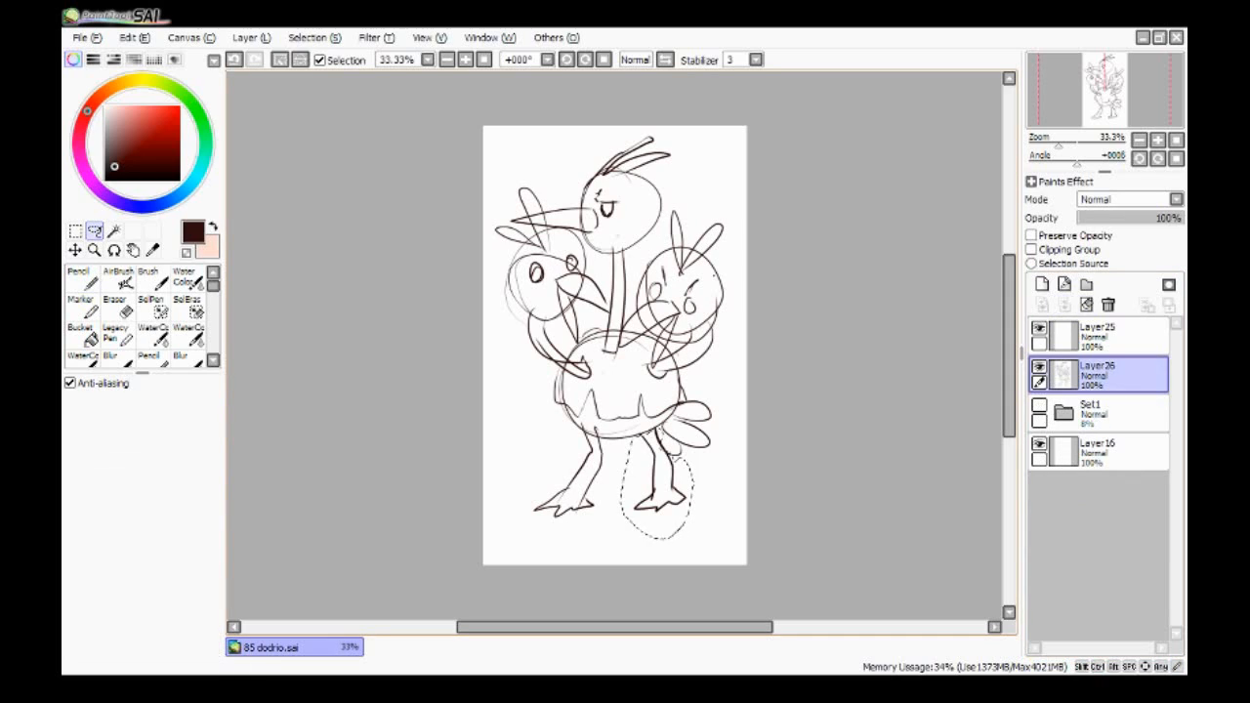
click(78, 277)
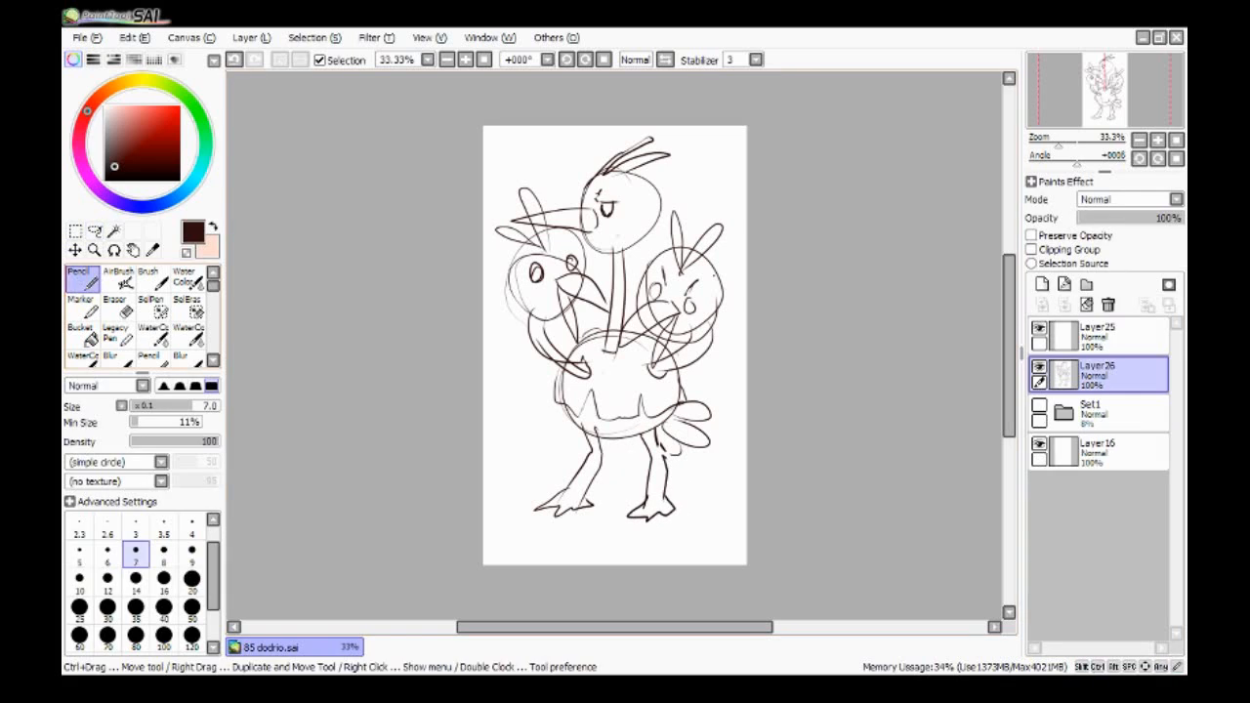
Step: Fade the sketch and ink the top head's long beak and the left head's open beak on new layers
click(75, 251)
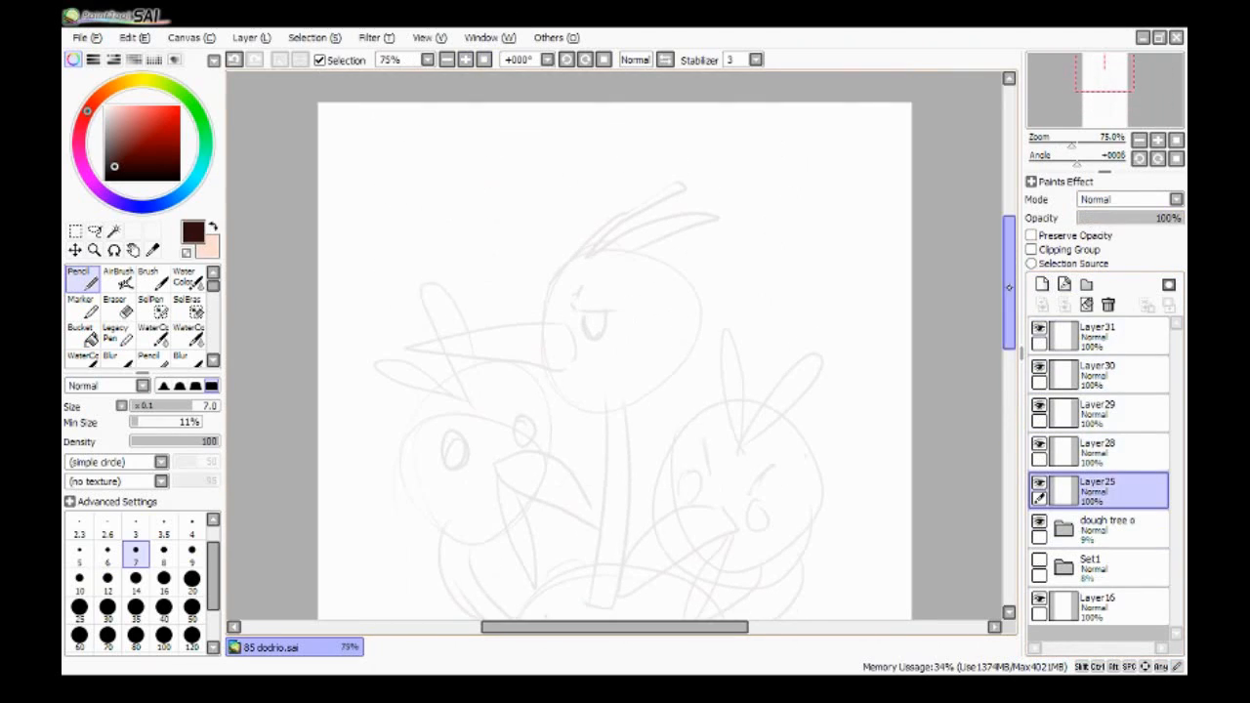
drag(395, 376, 562, 312)
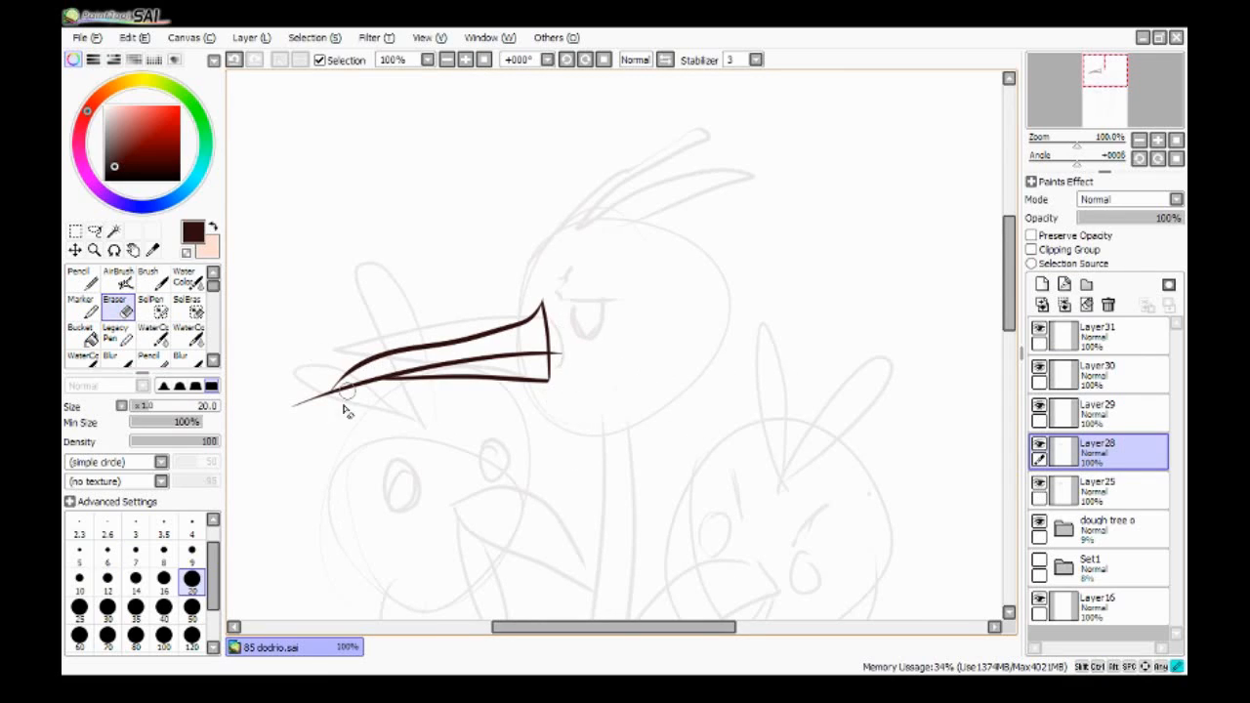
click(1094, 486)
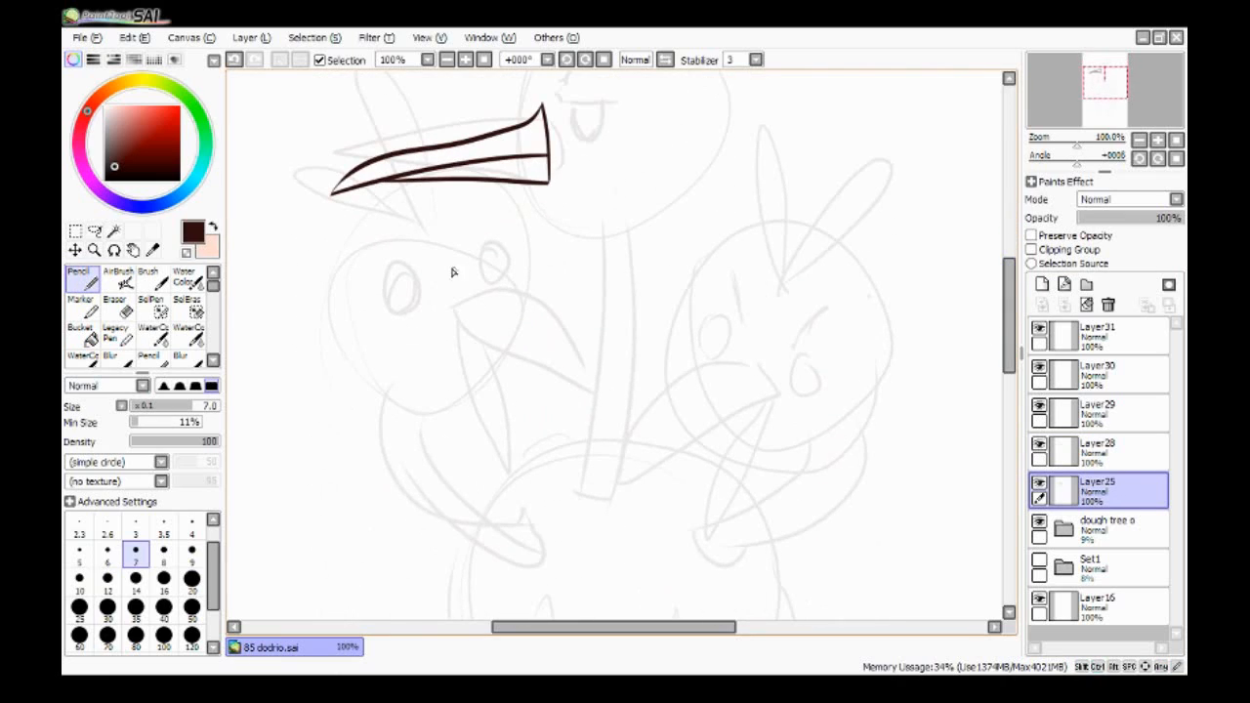
drag(469, 278, 625, 478)
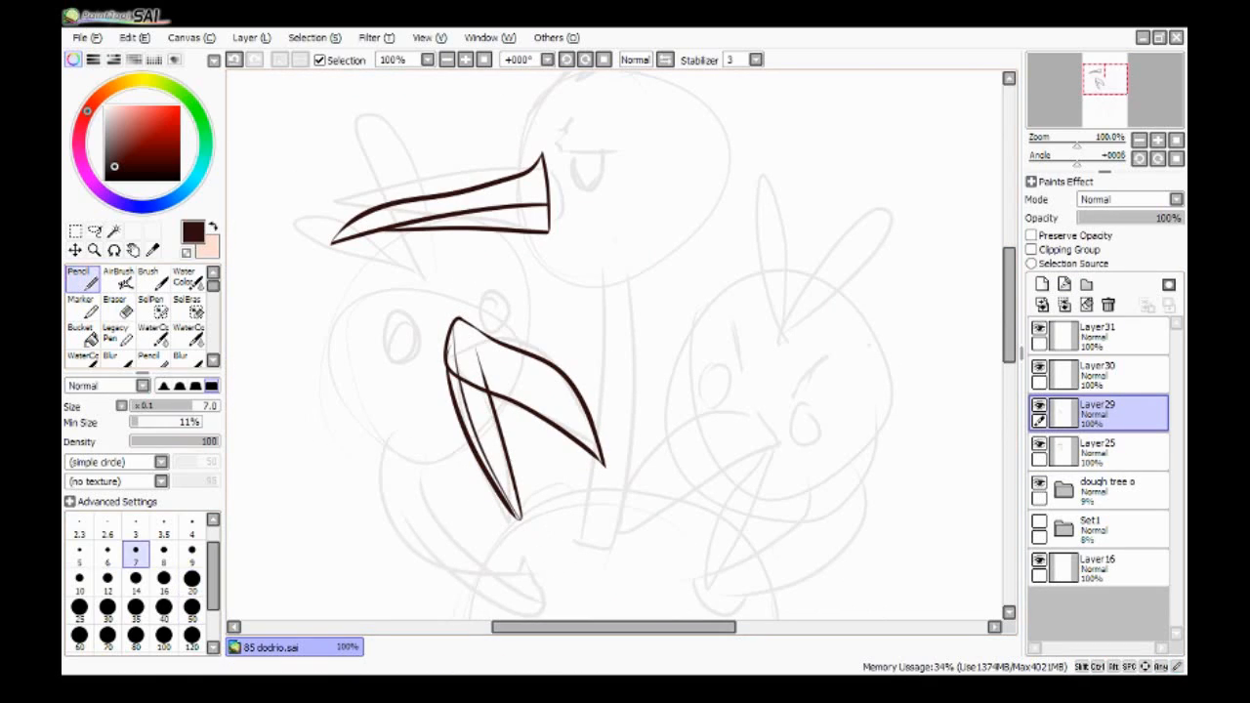
click(115, 300)
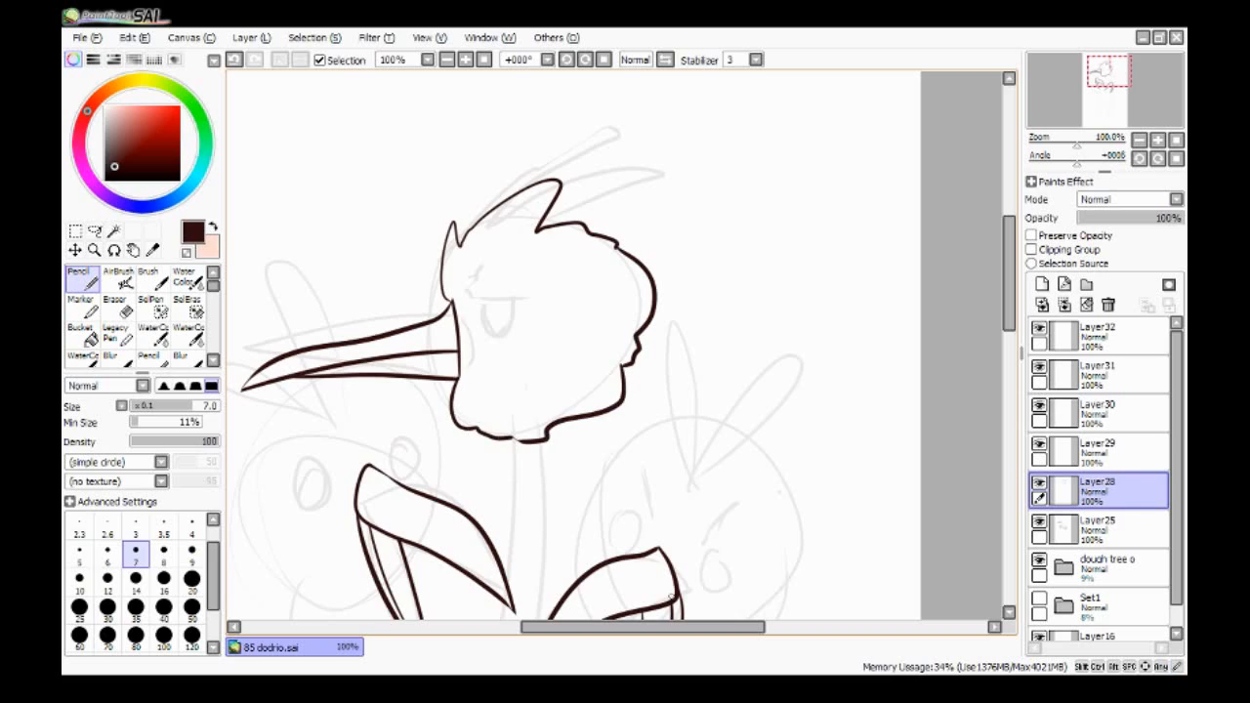
Step: Ink the right head's open beak and fluffy outline, then flip the top head to face right
scroll(down, 3)
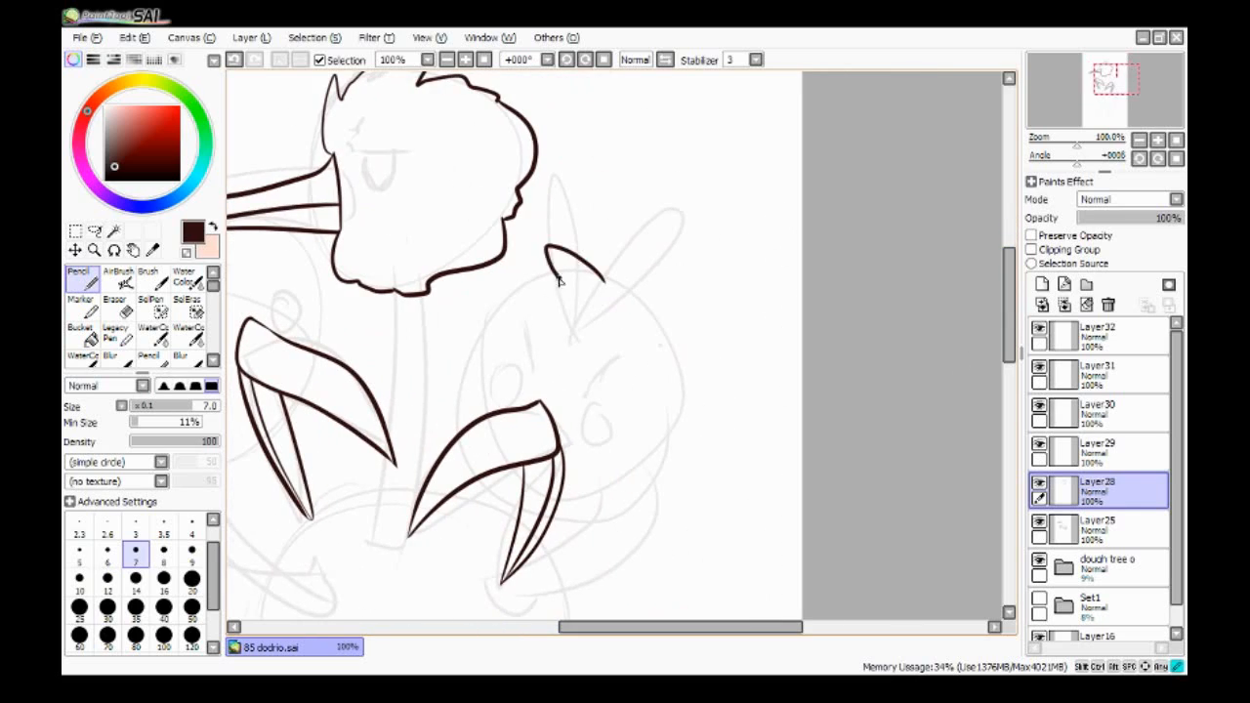
drag(577, 283, 581, 503)
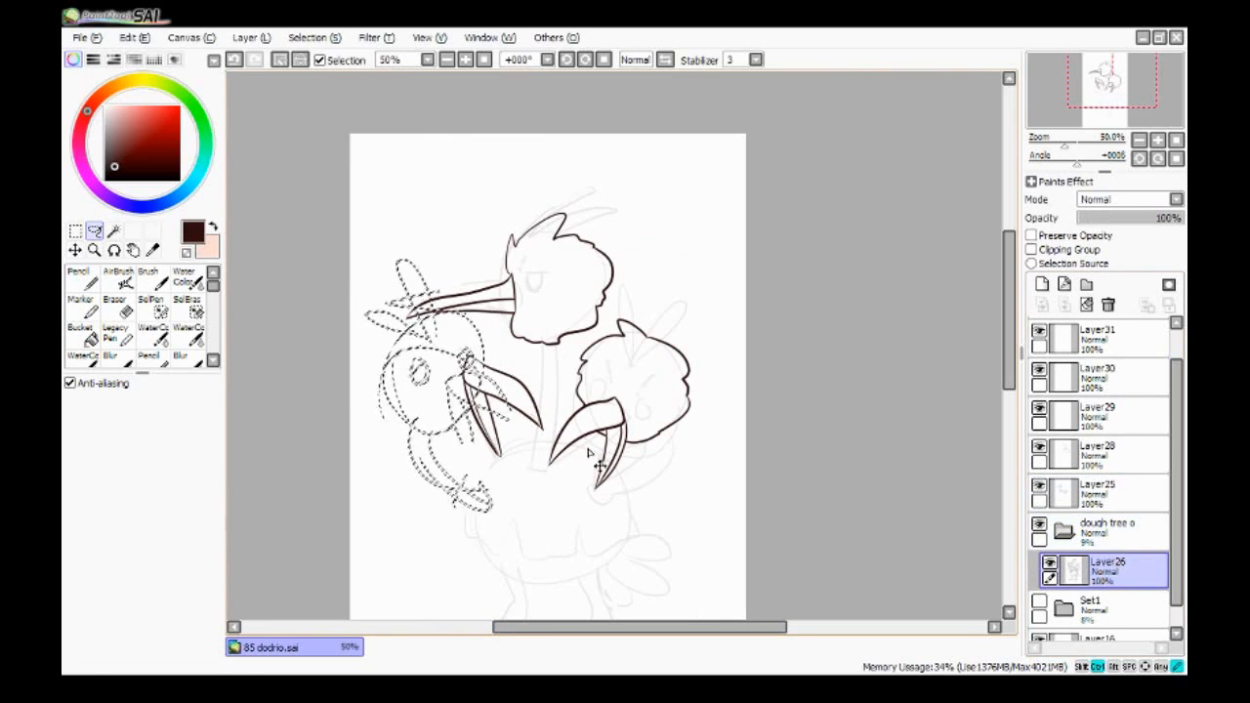
click(1094, 454)
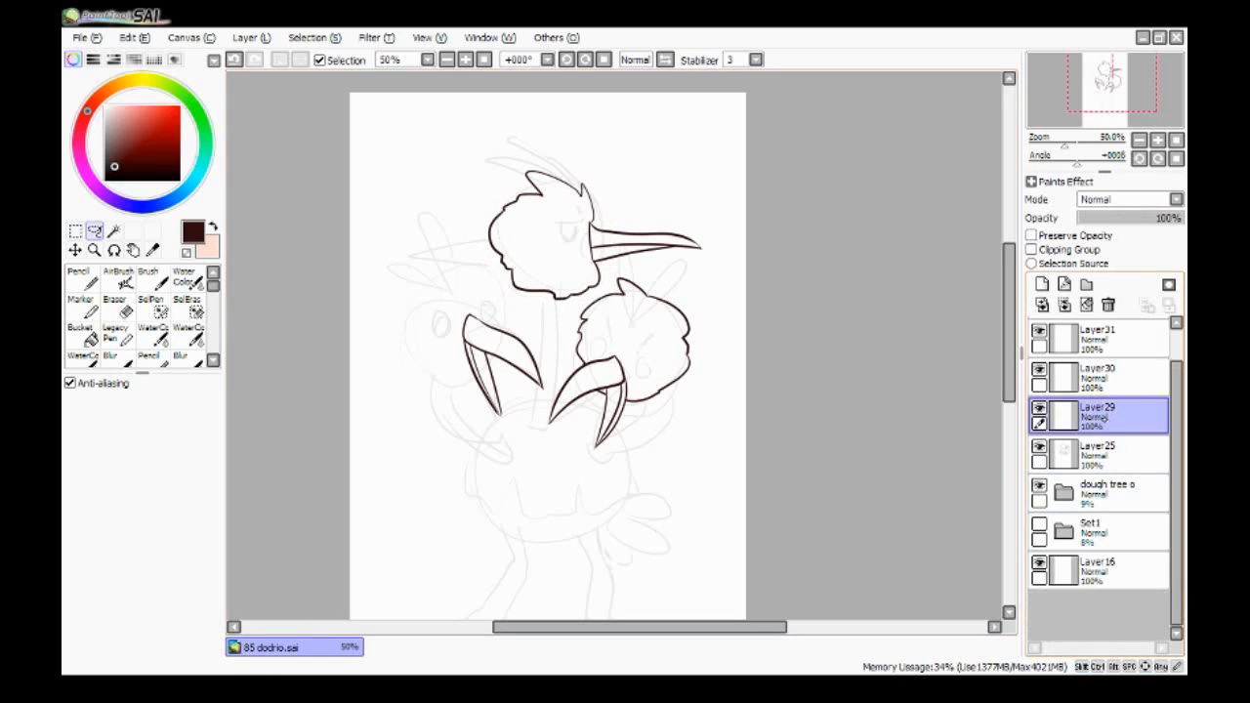
click(78, 274)
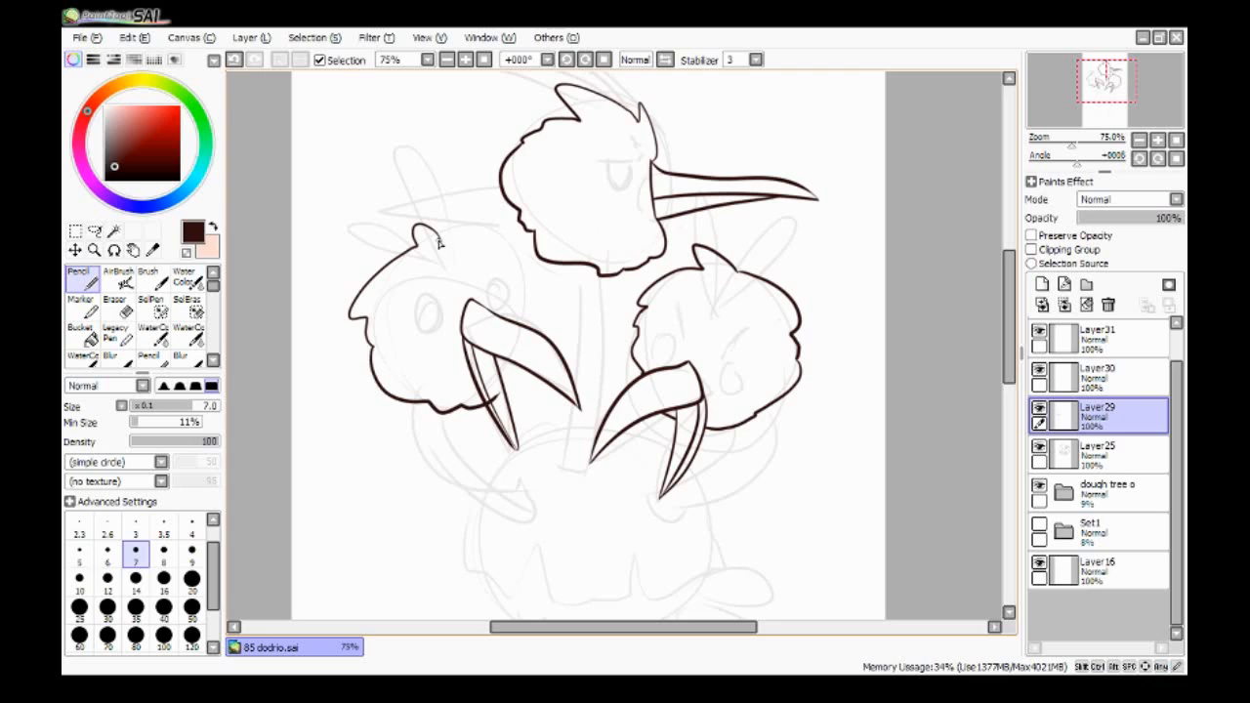
mouse_move(420, 252)
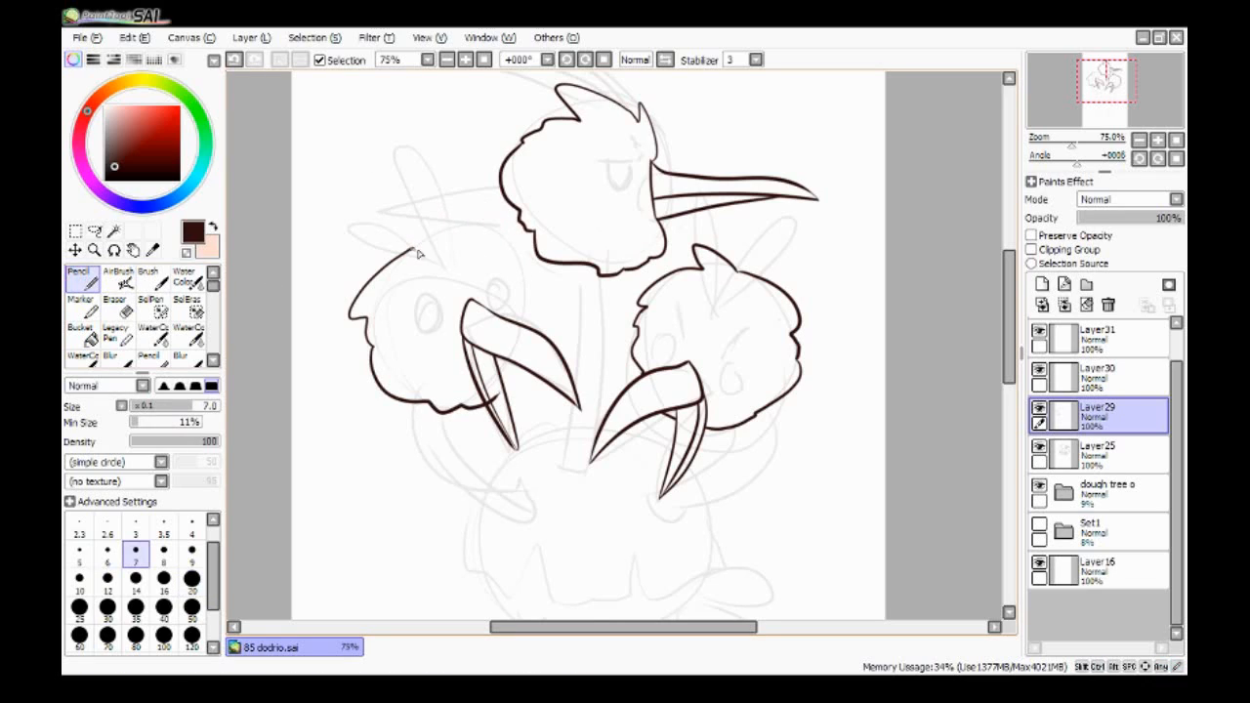
Step: Ink the left head outline and necks, then flip and move the top head so its beak points left
click(115, 298)
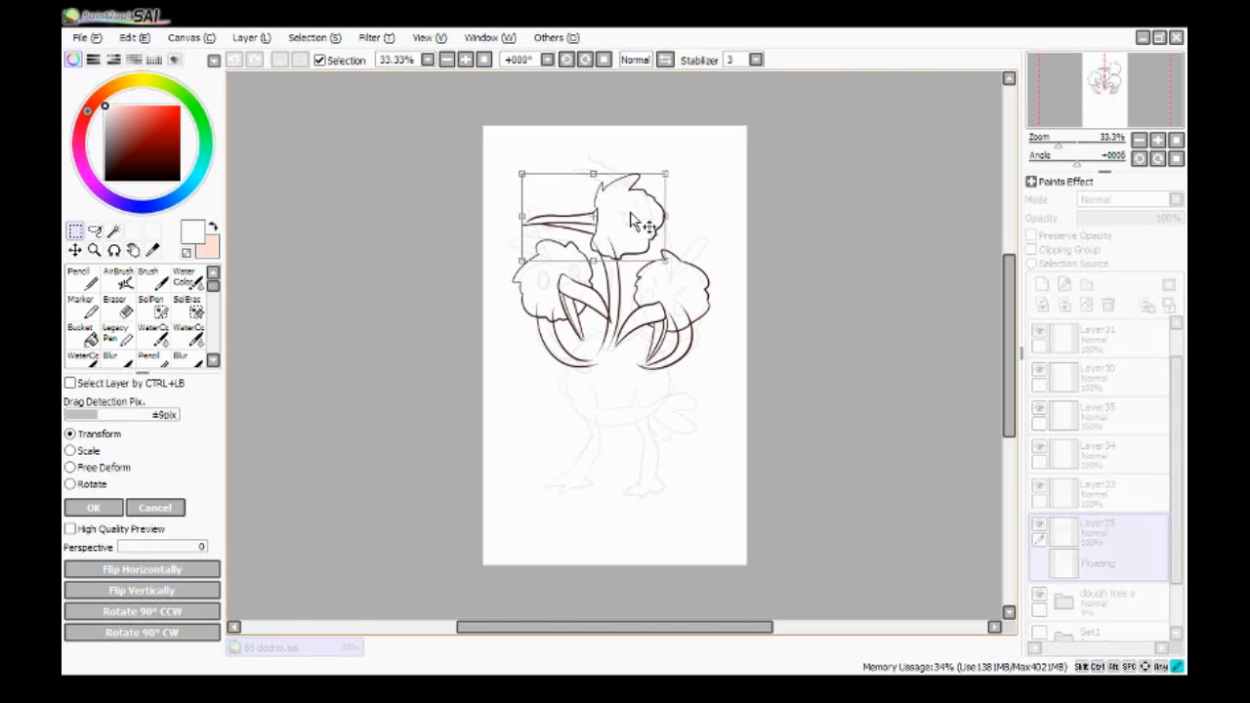
Step: Confirm the top head's new position and ink the body's top edge beneath the necks
click(92, 507)
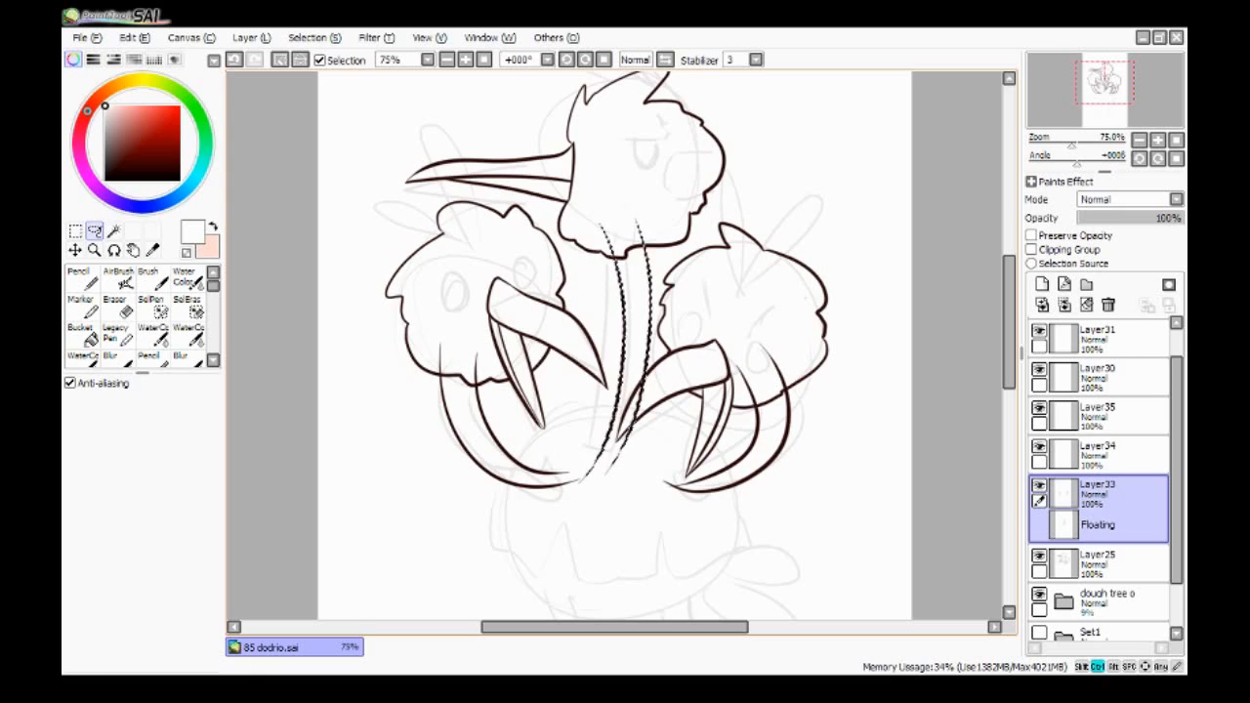
click(115, 311)
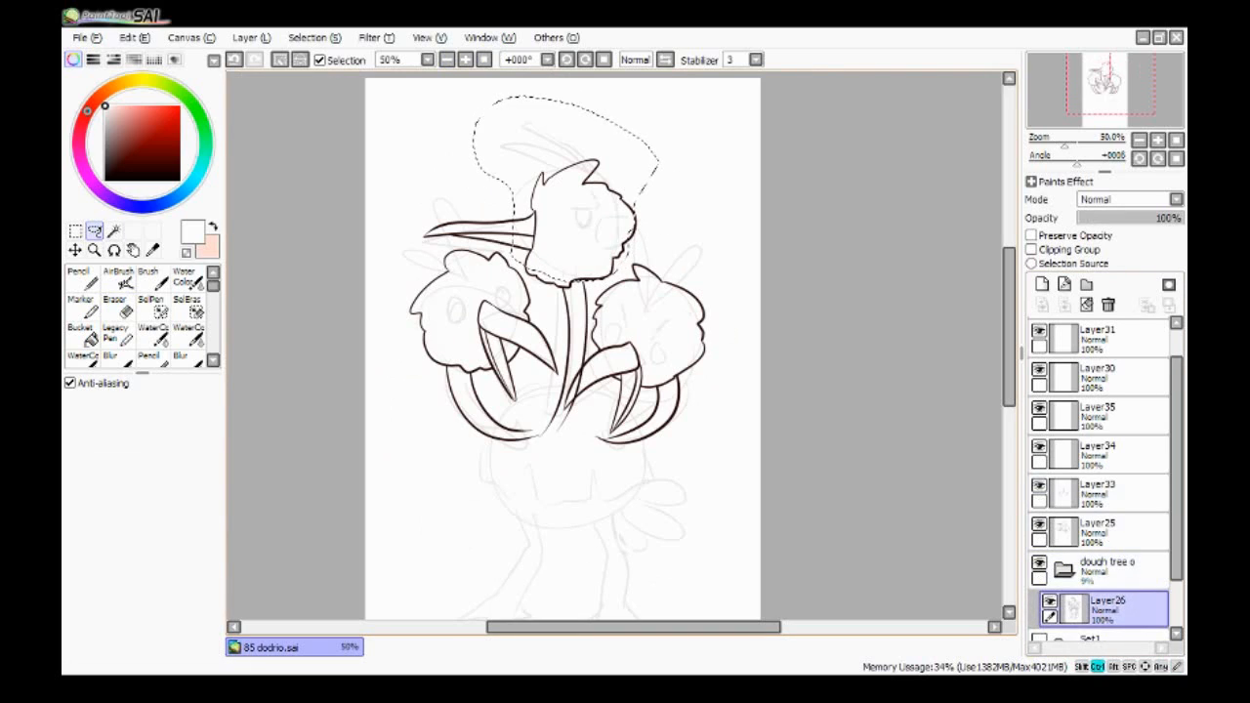
click(74, 232)
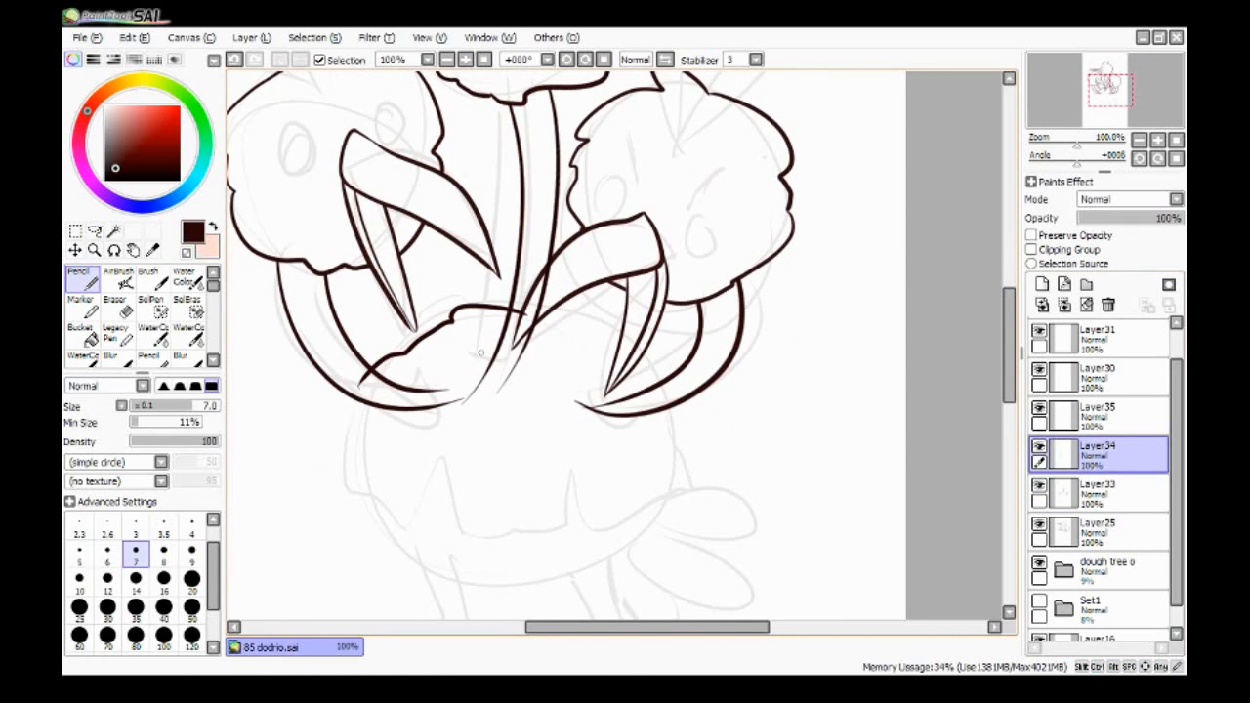
drag(517, 308, 376, 508)
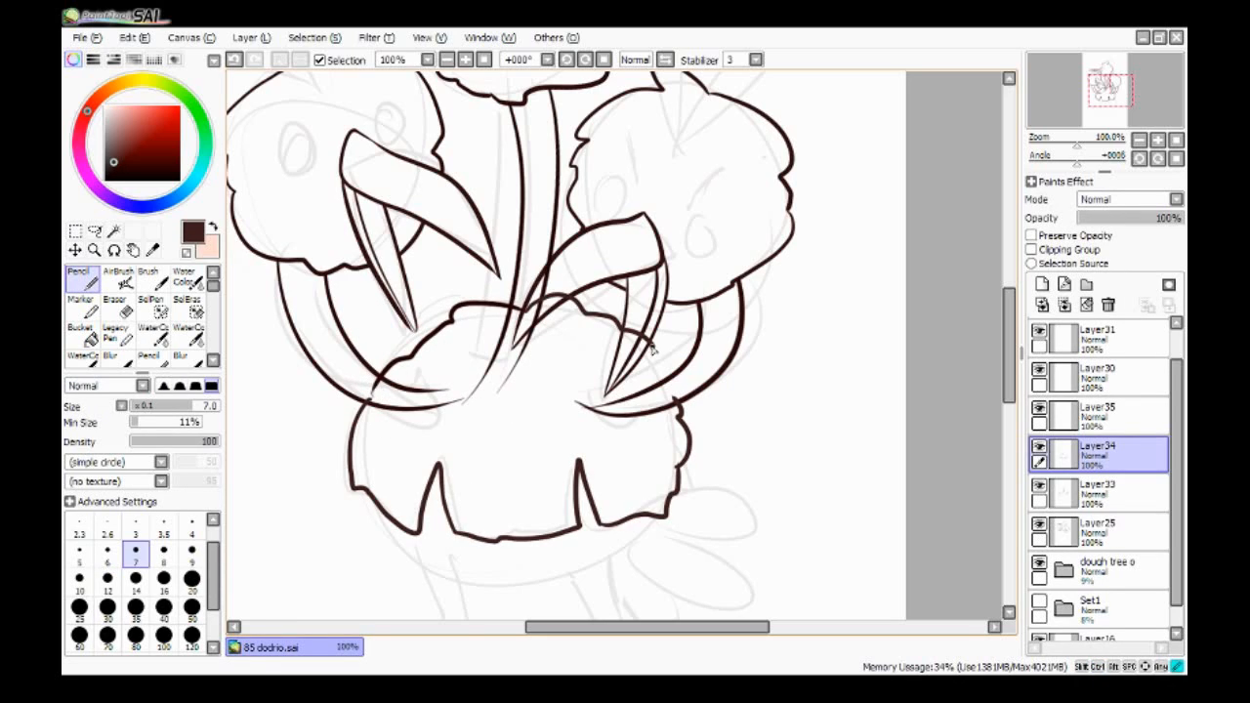
Step: Erase stray and overlapping lines across the lineart layers, then start transforming part of the lineart
click(114, 305)
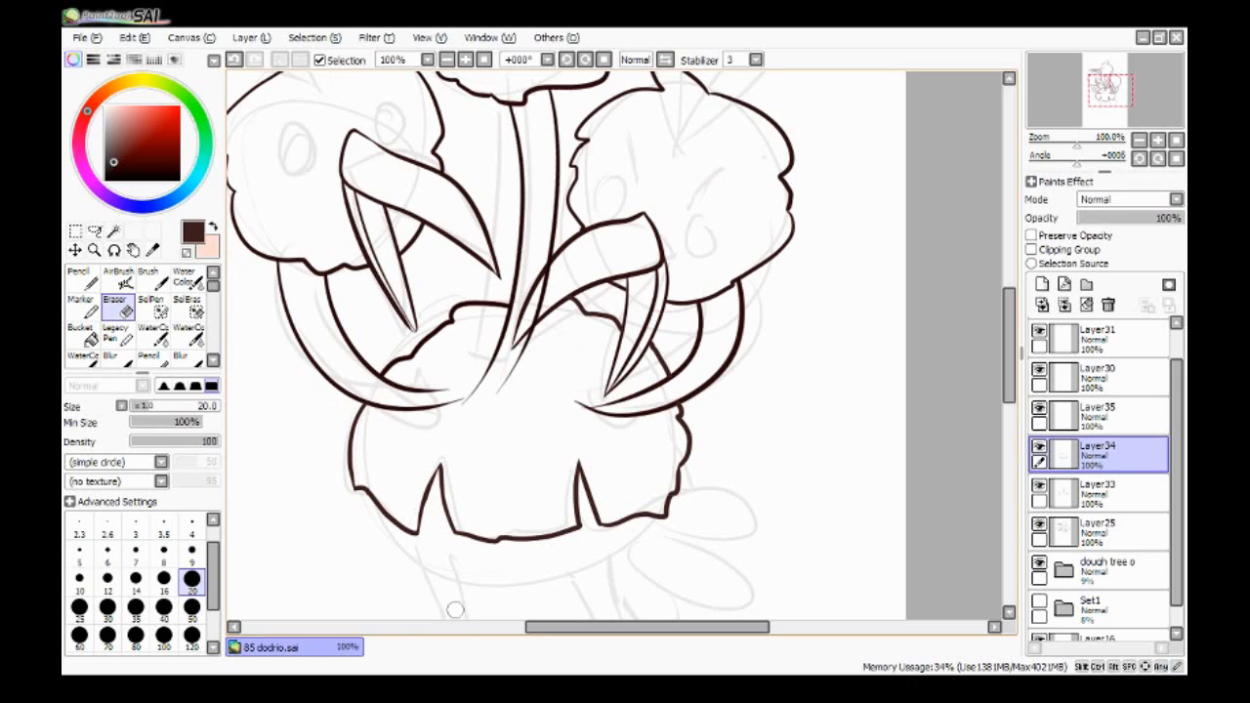
click(1098, 488)
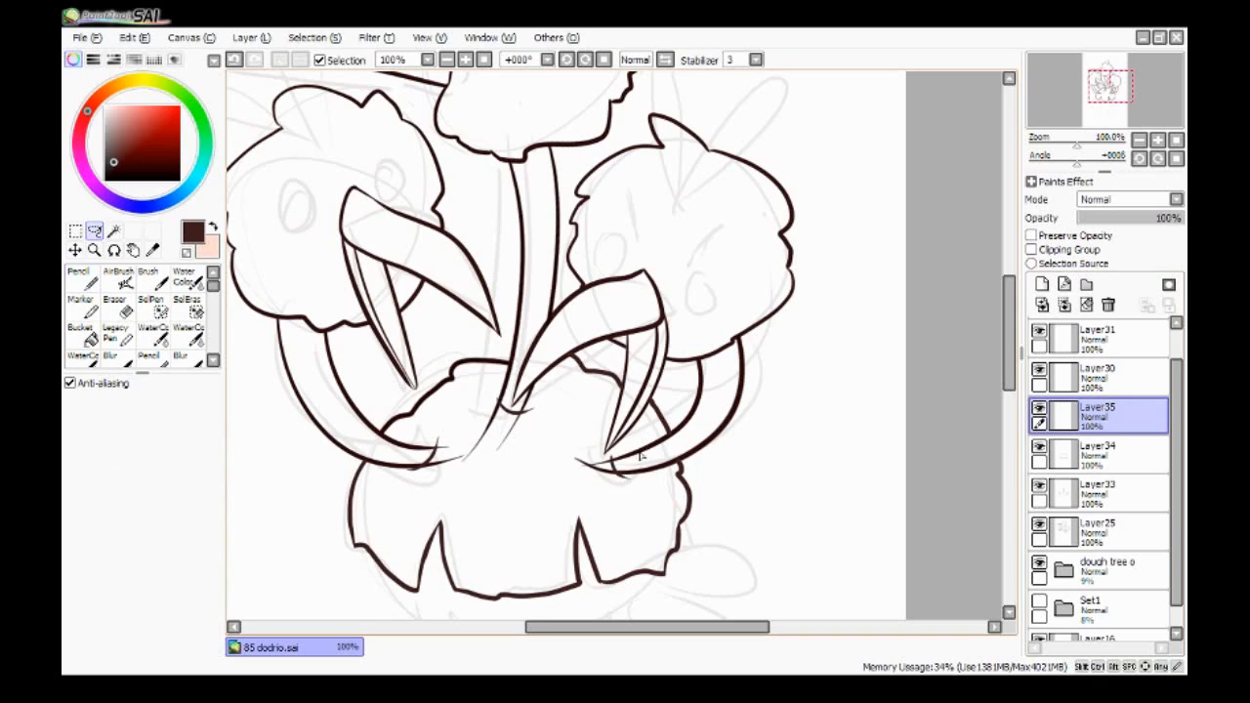
click(114, 311)
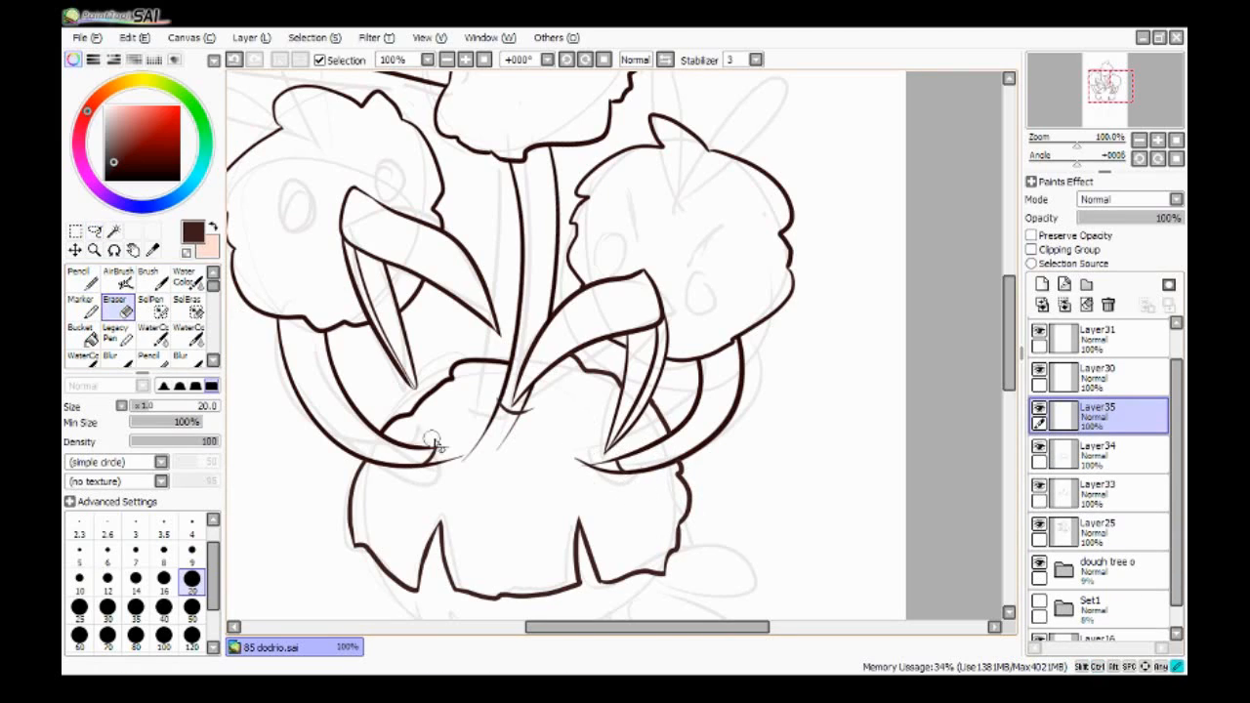
click(1096, 491)
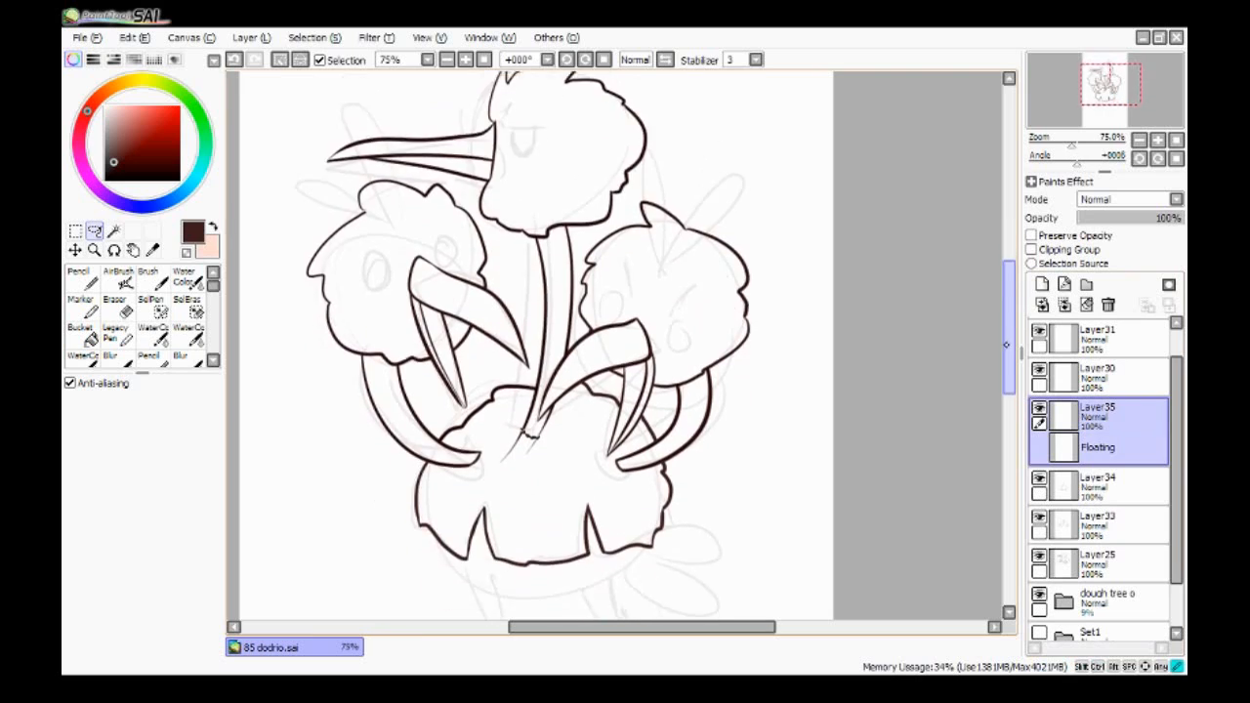
click(115, 306)
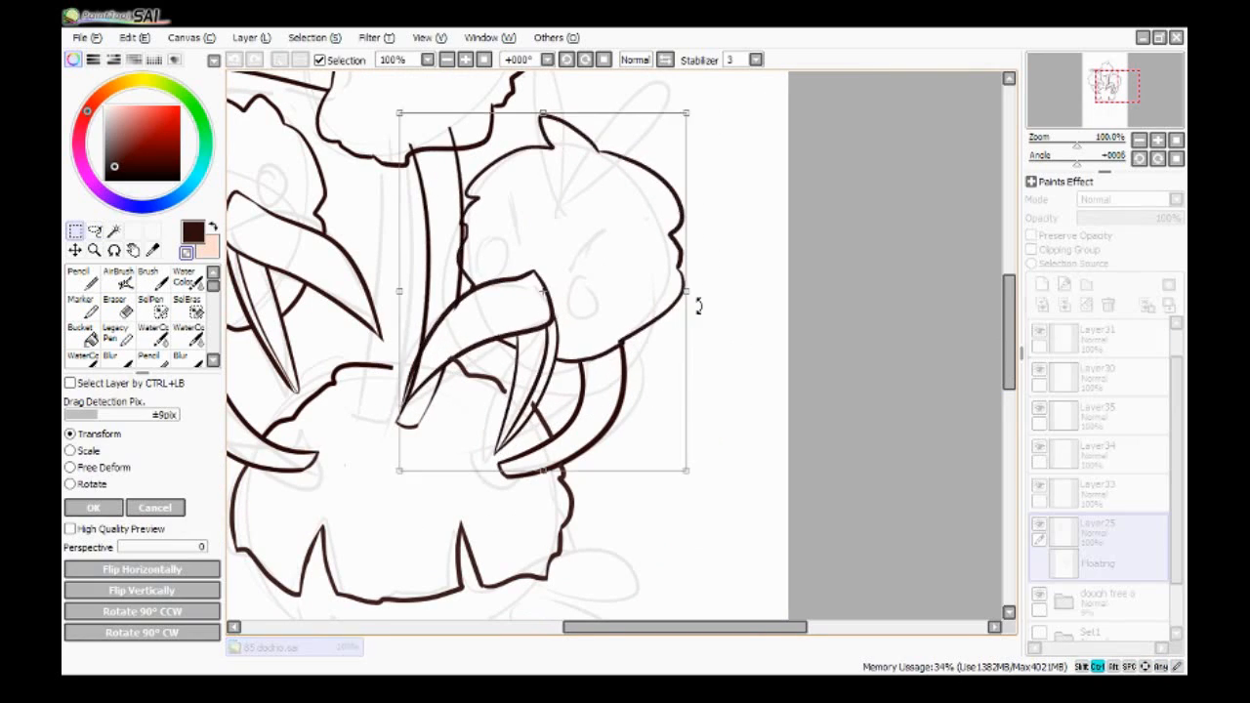
Step: Move the right head's beak lines into place and erase the overlapping lines on Layer33
drag(684, 113, 718, 154)
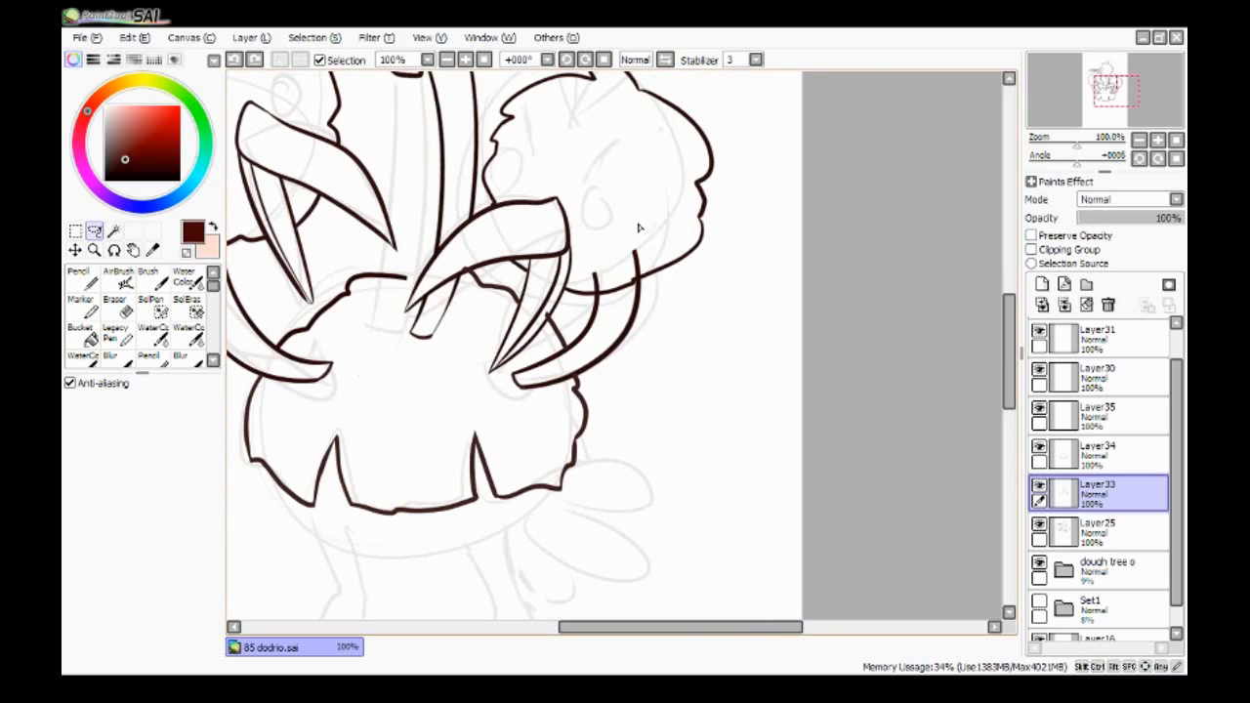
click(114, 310)
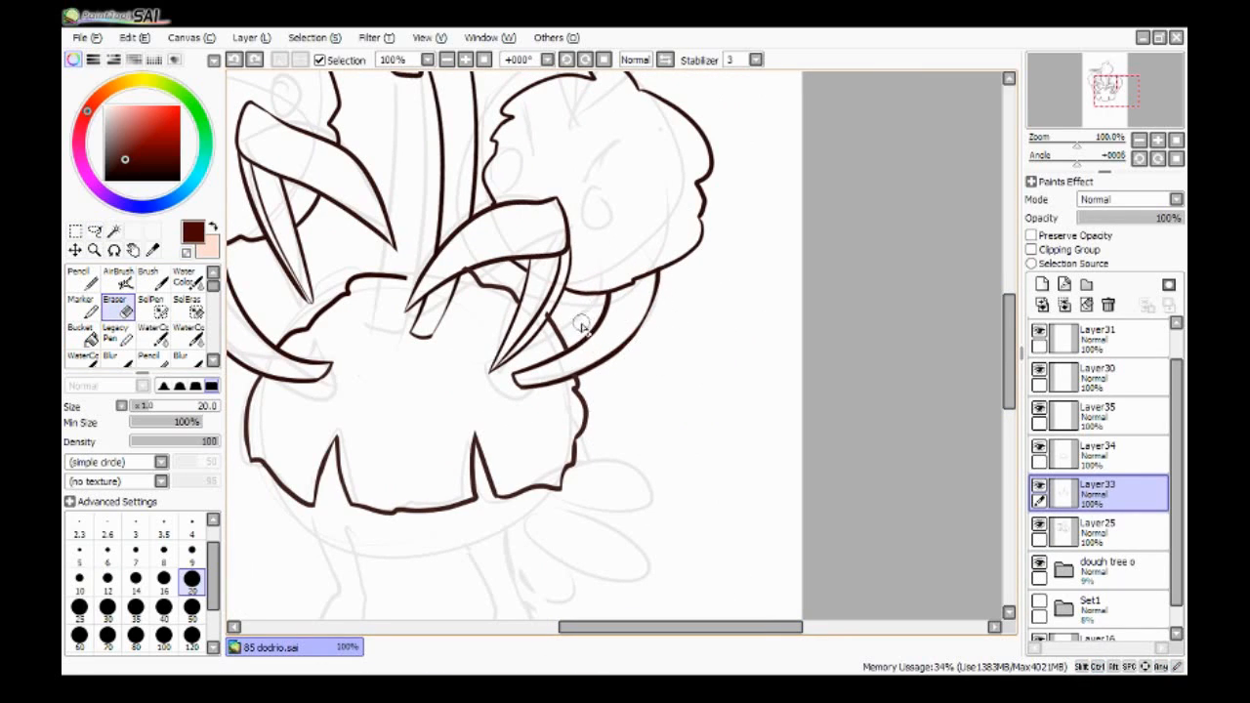
click(1097, 455)
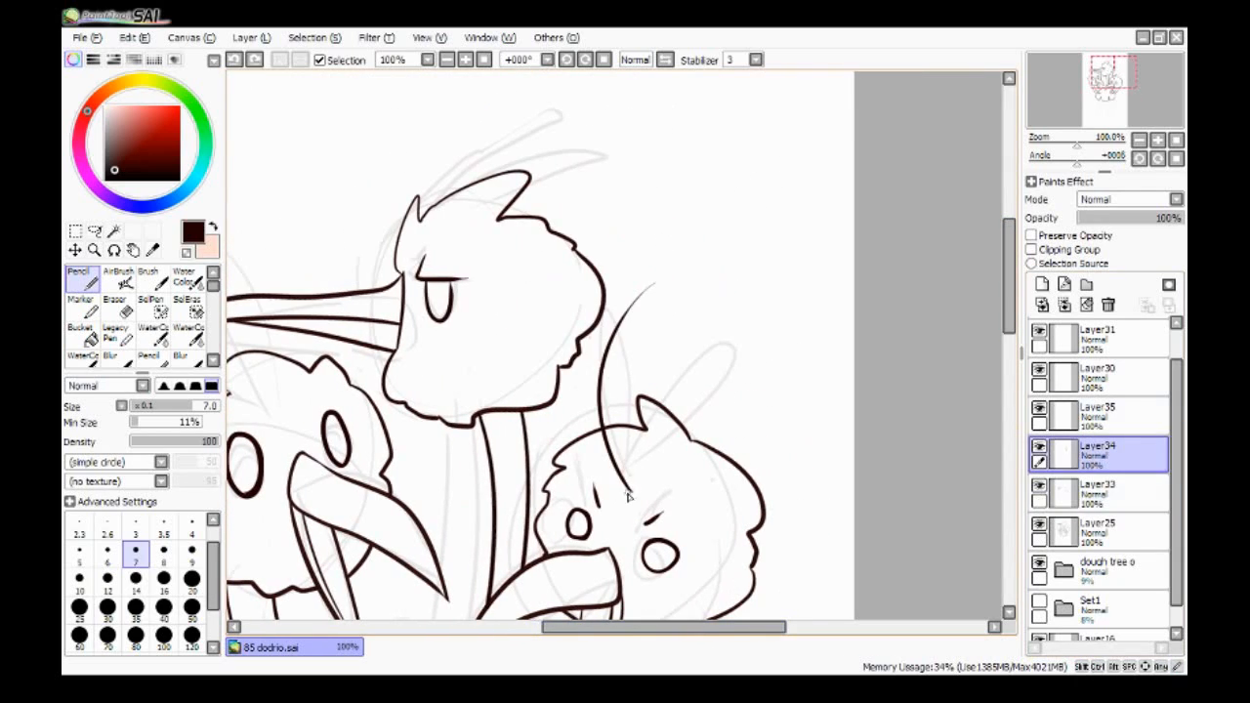
Step: Draw pointed crest plumes on the heads on Layer34 and trim their excess tips
drag(630, 498, 801, 381)
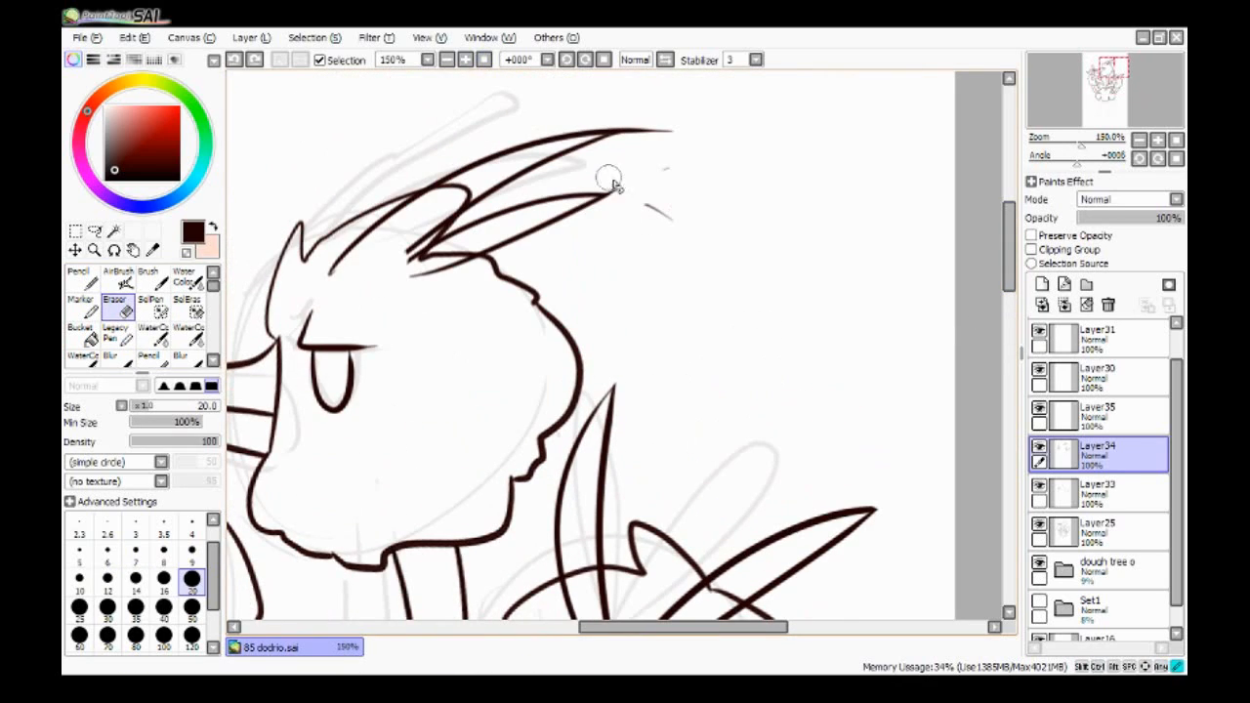
drag(610, 181, 447, 279)
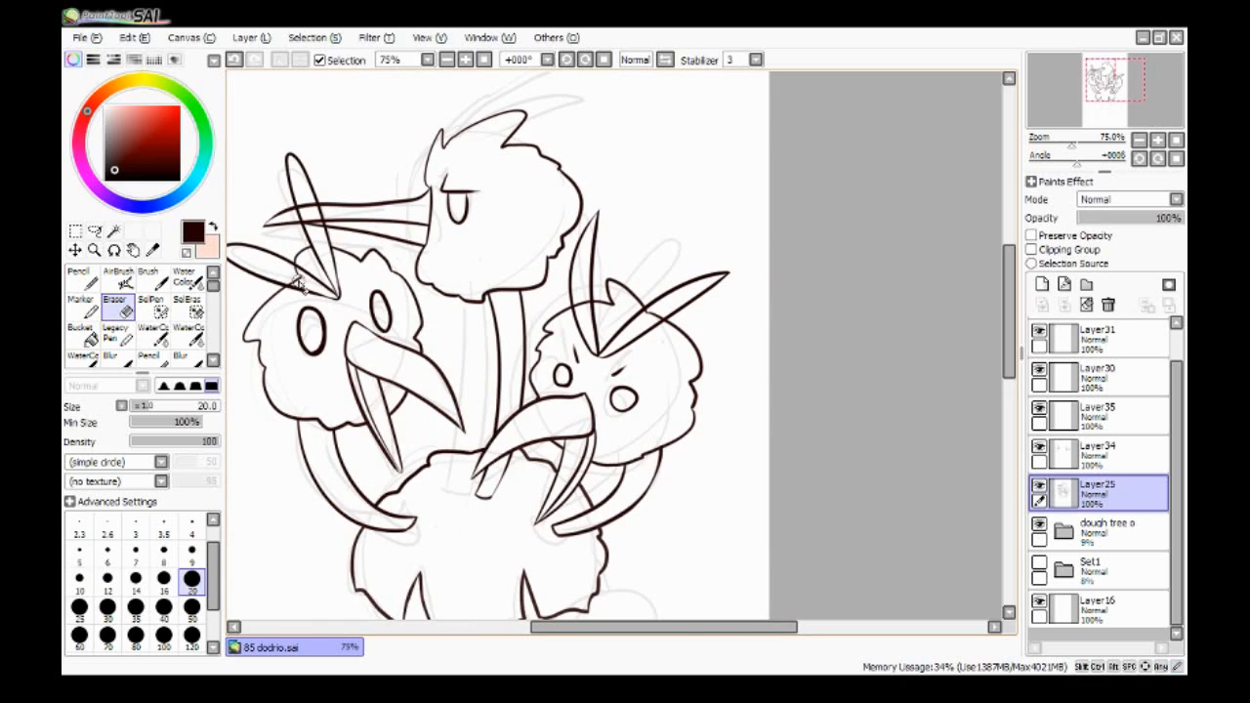
Step: Tidy the crest lines on Layer34, then draw the left leg outline on Layer33
click(1097, 452)
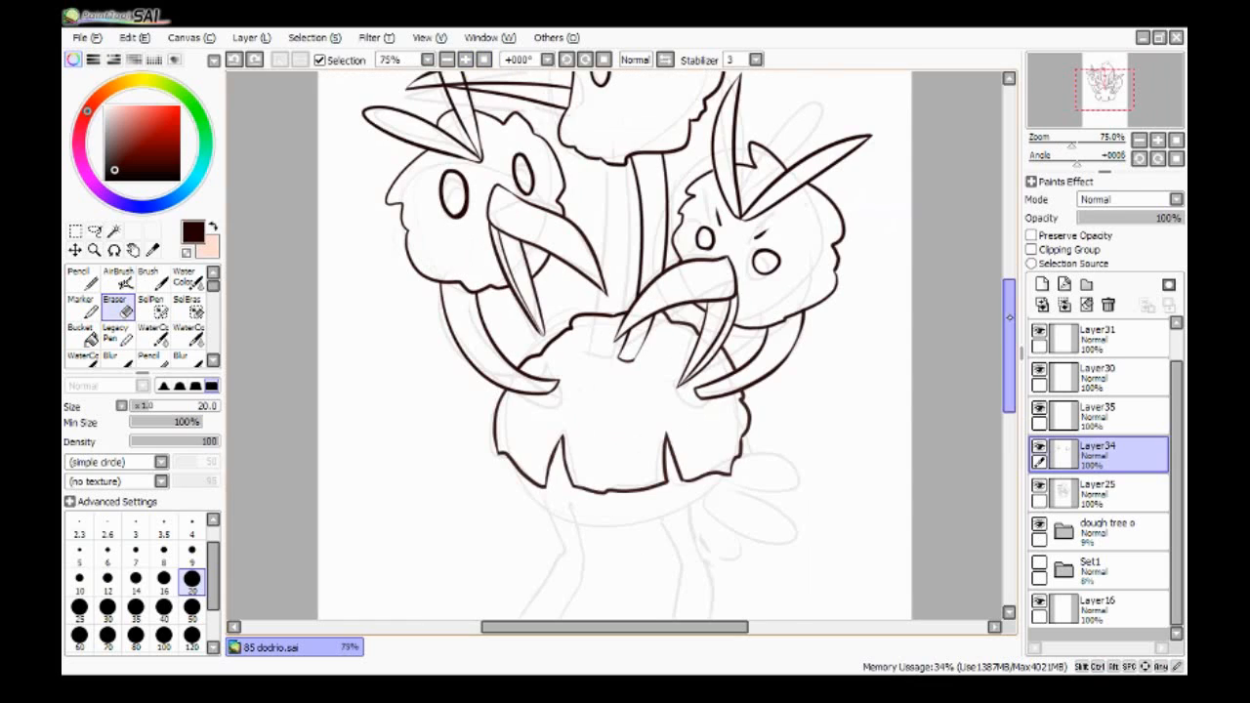
click(1094, 493)
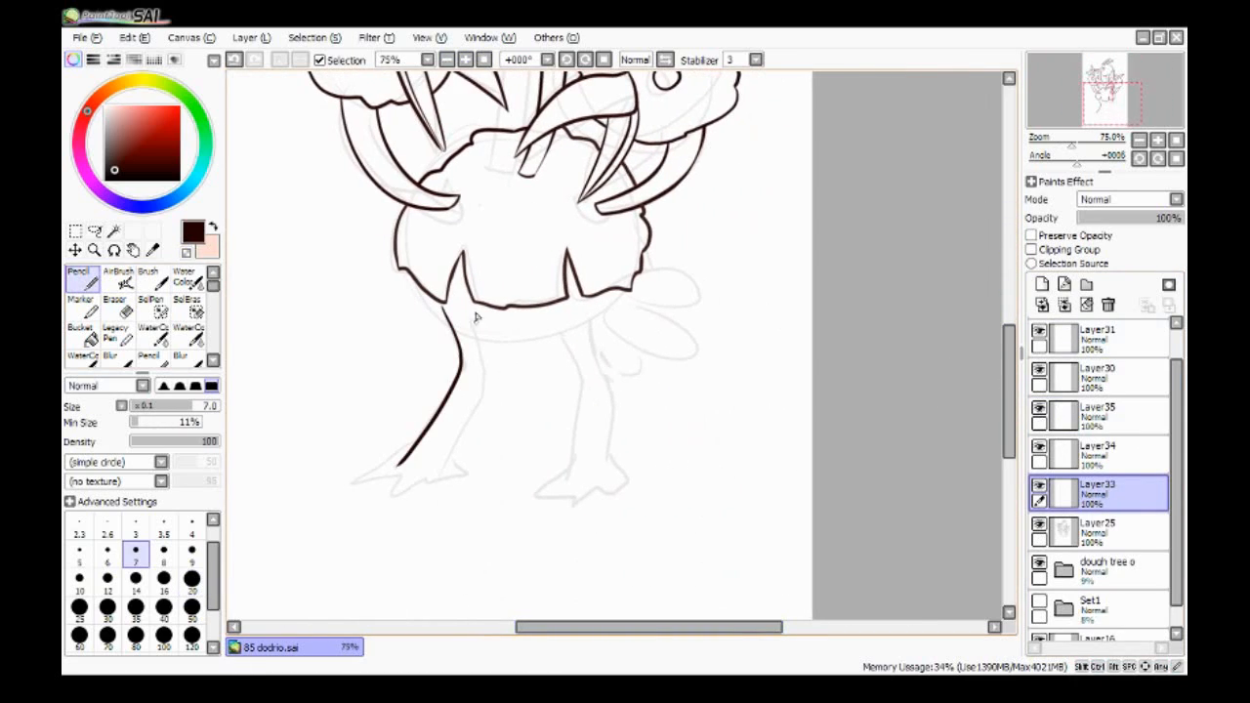
Step: Ink the long tapering outline of Dodrio's second leg beneath the body
drag(459, 303, 615, 489)
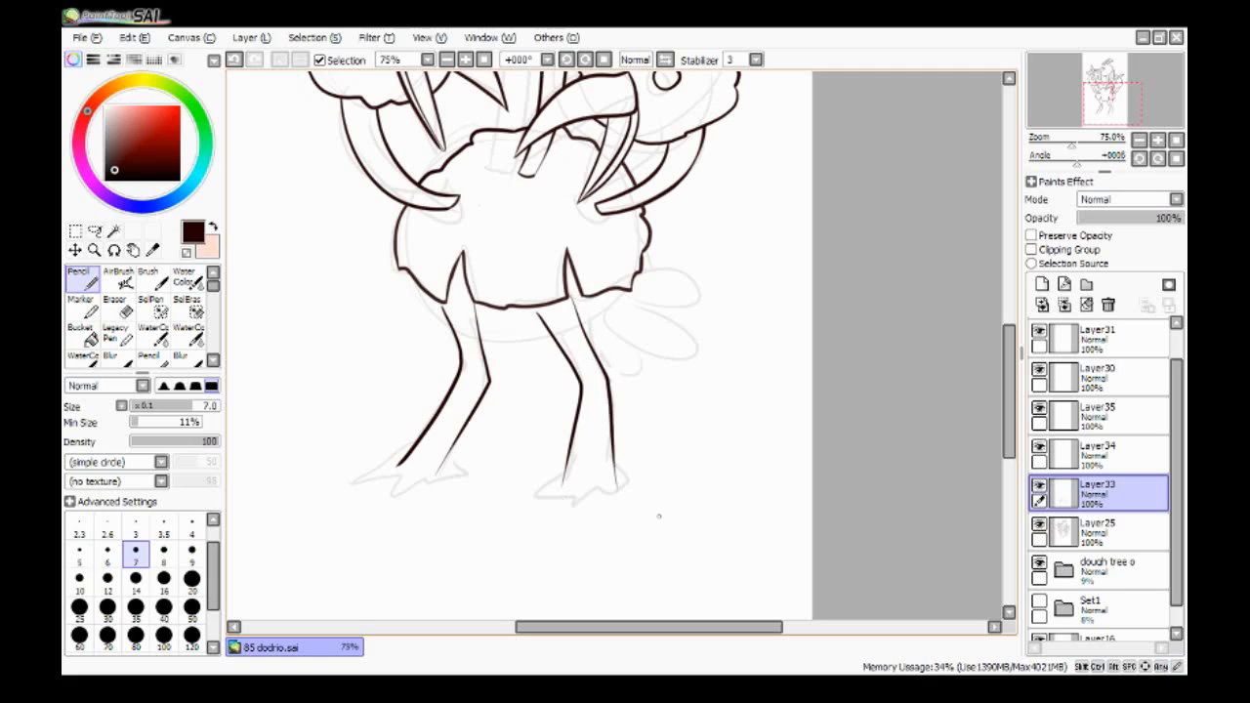
mouse_move(957, 389)
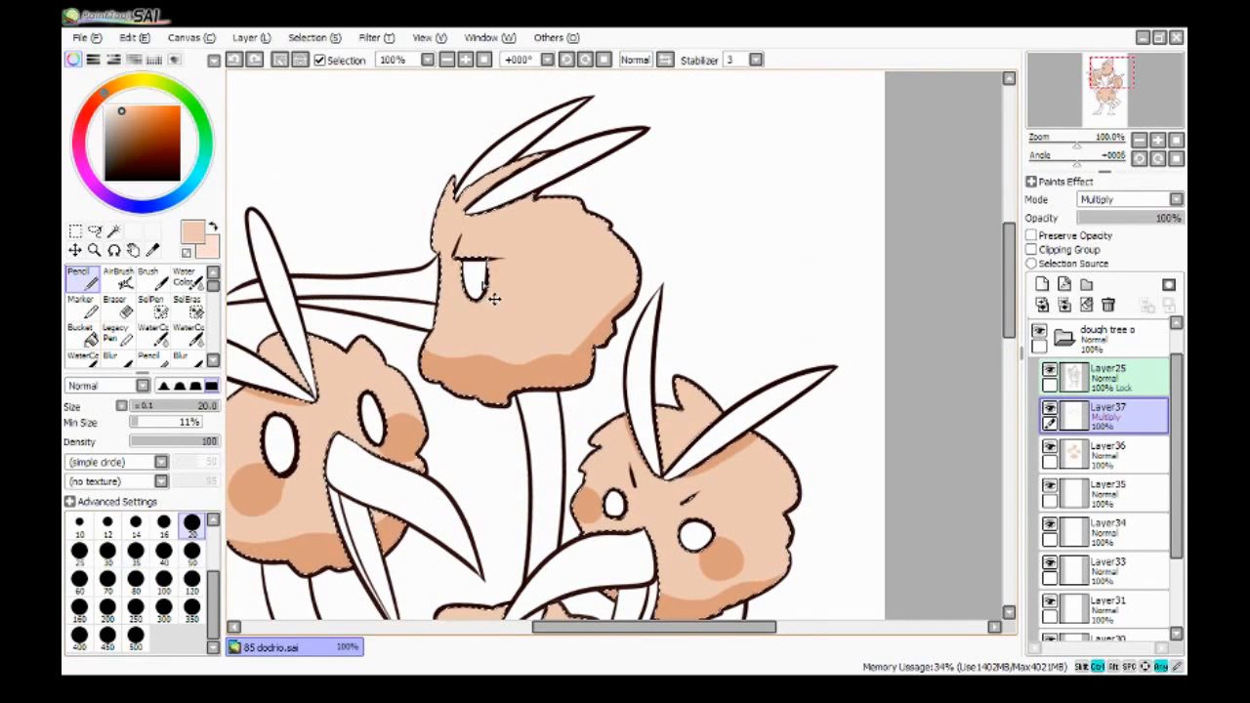
Step: Fill the crests and lower body dark brown on their color layer using a Magic Wand selection
scroll(down, 3)
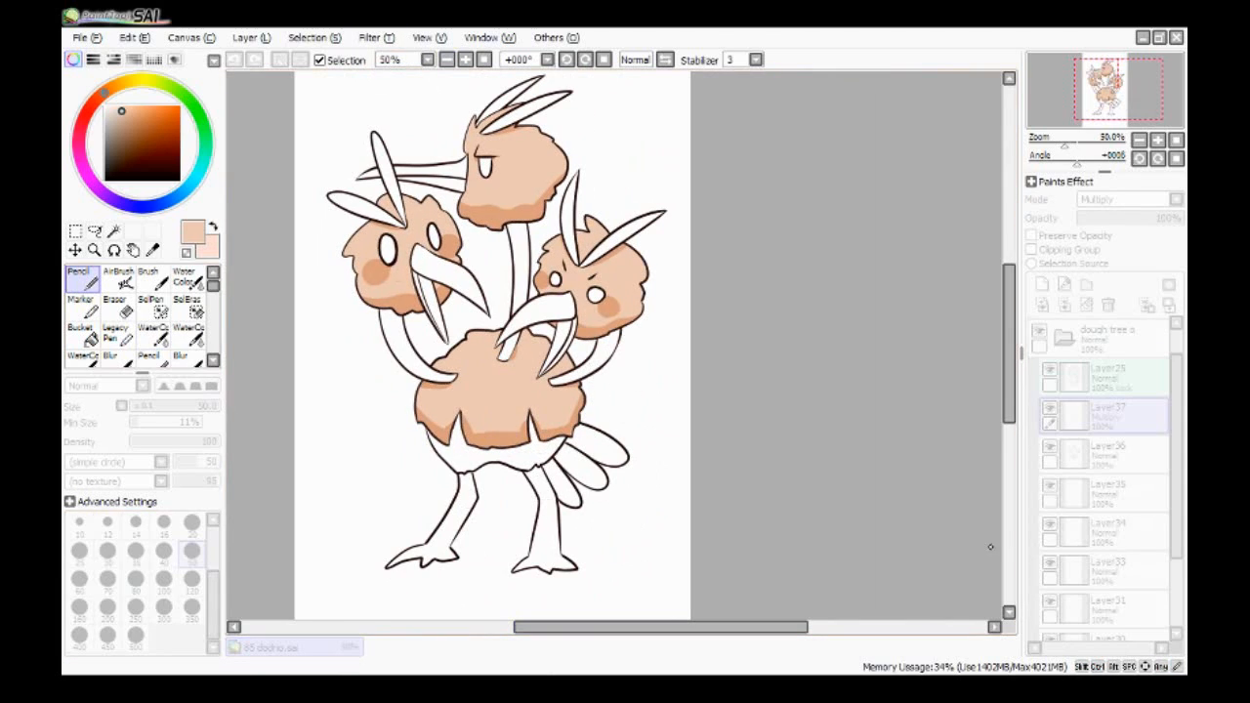
click(1104, 455)
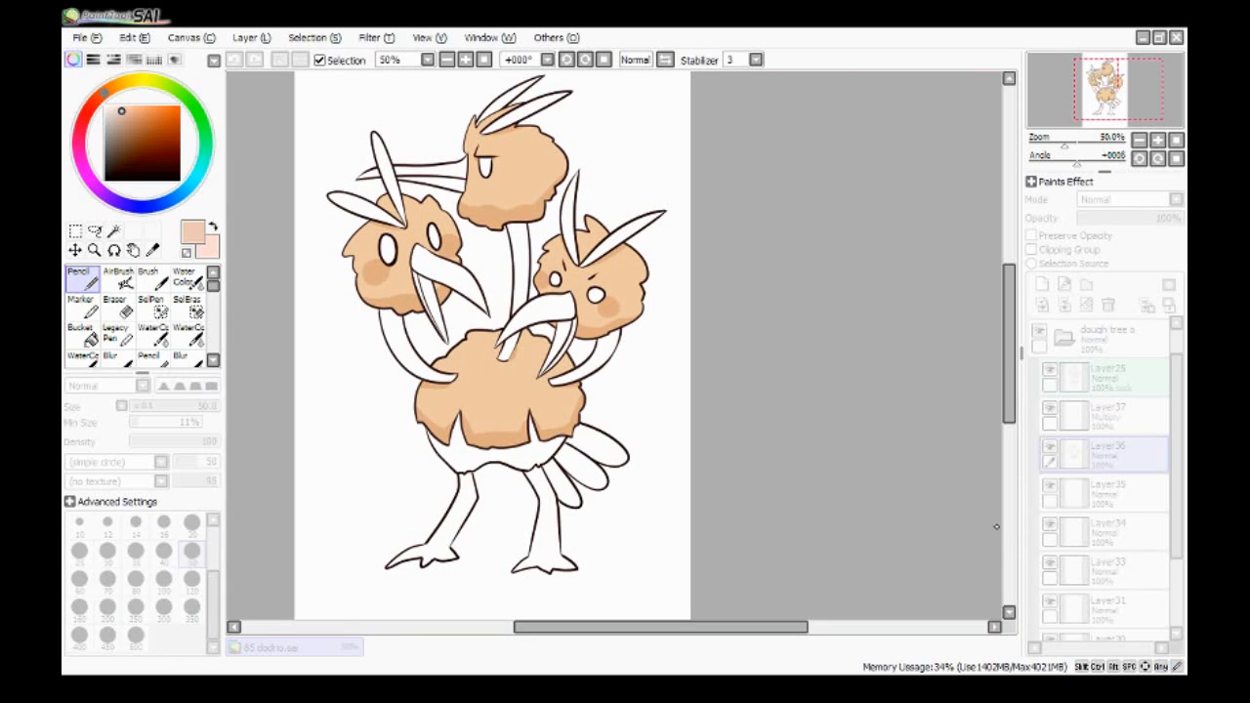
click(1104, 485)
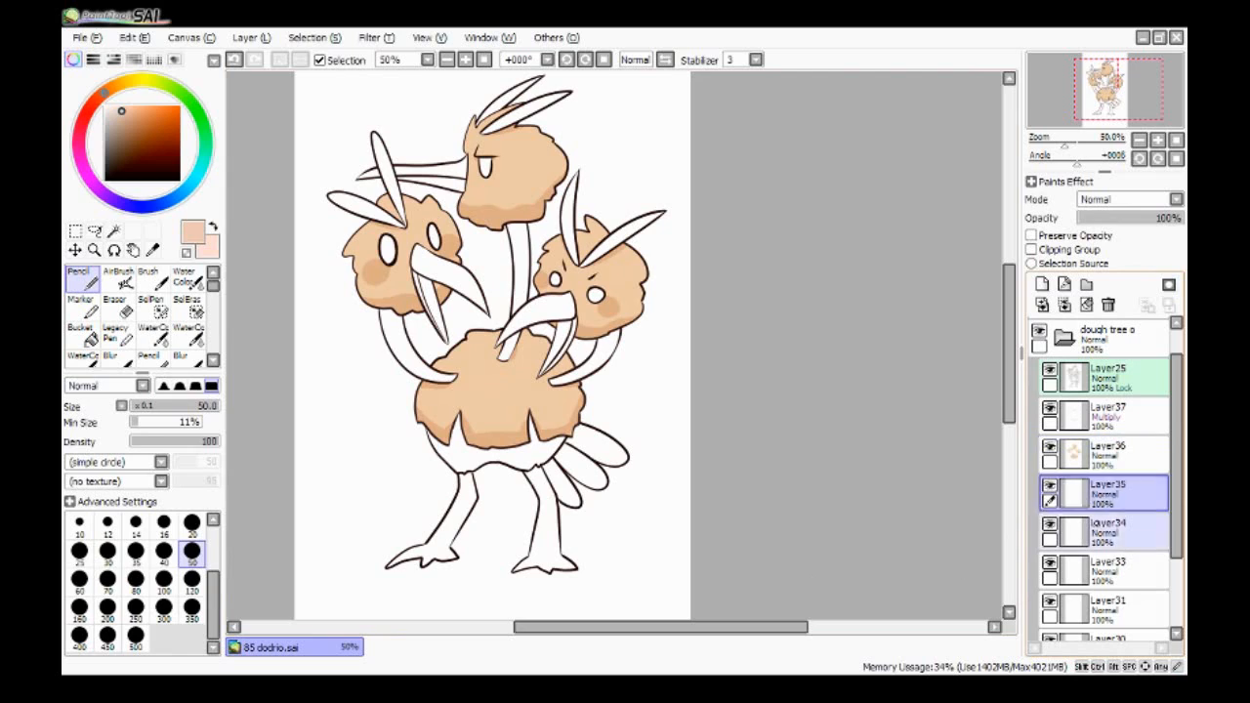
click(113, 231)
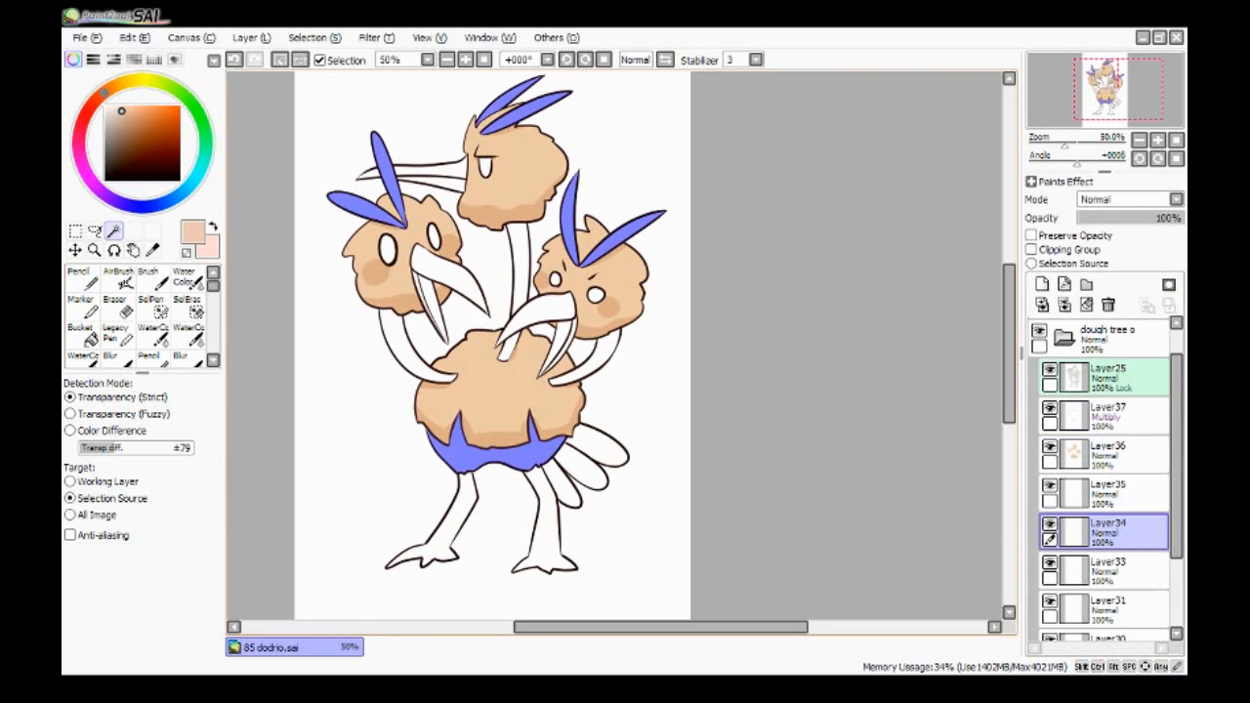
click(78, 276)
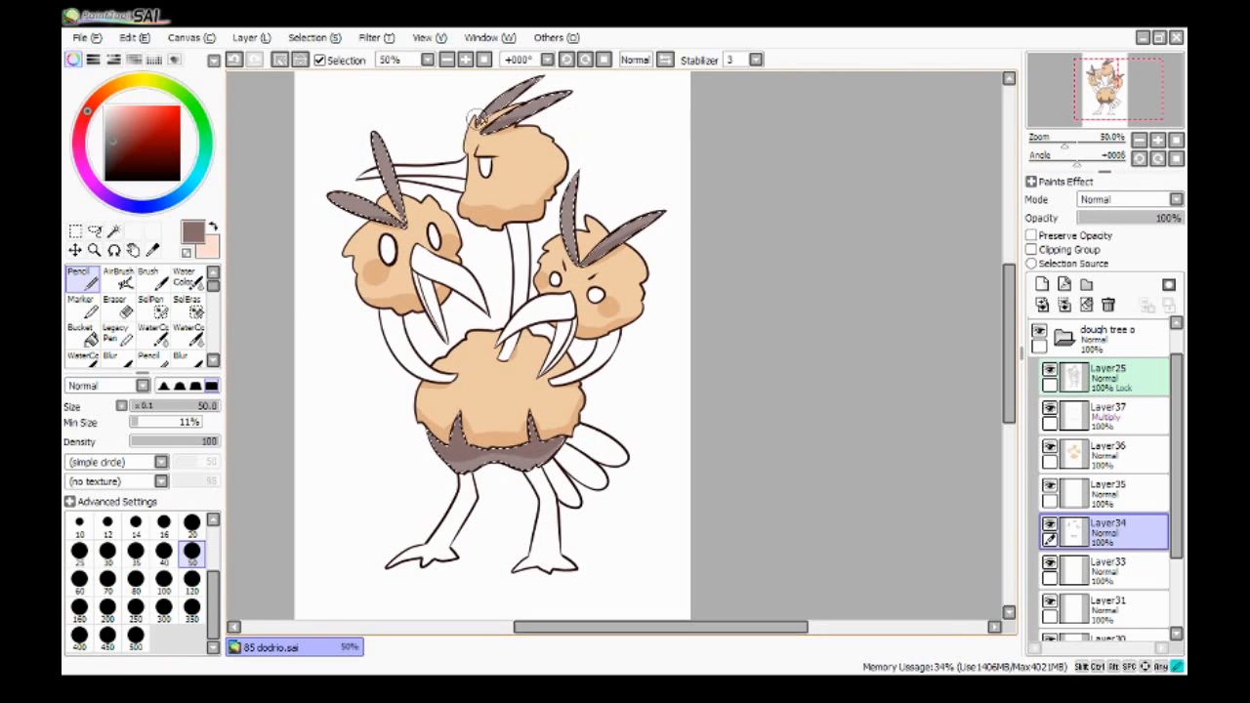
Step: Fill the beaks, necks and legs with flat cream on Layer35
click(113, 230)
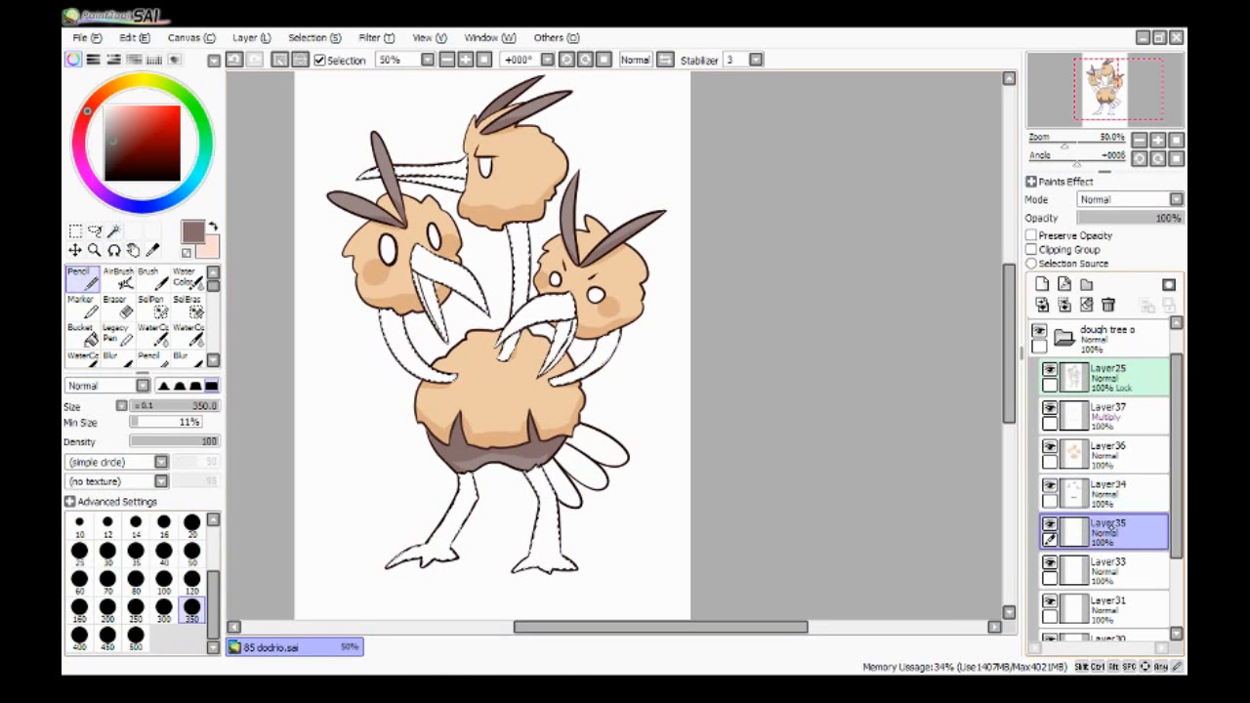
click(1104, 571)
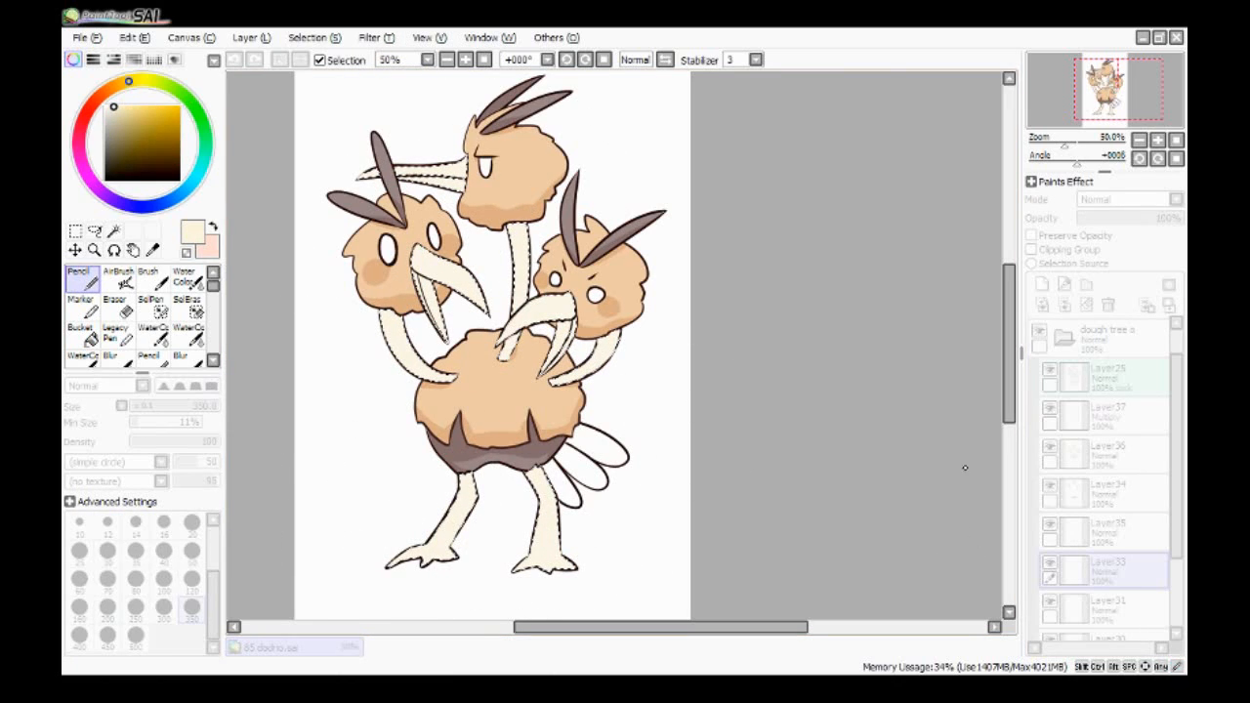
mouse_move(950, 498)
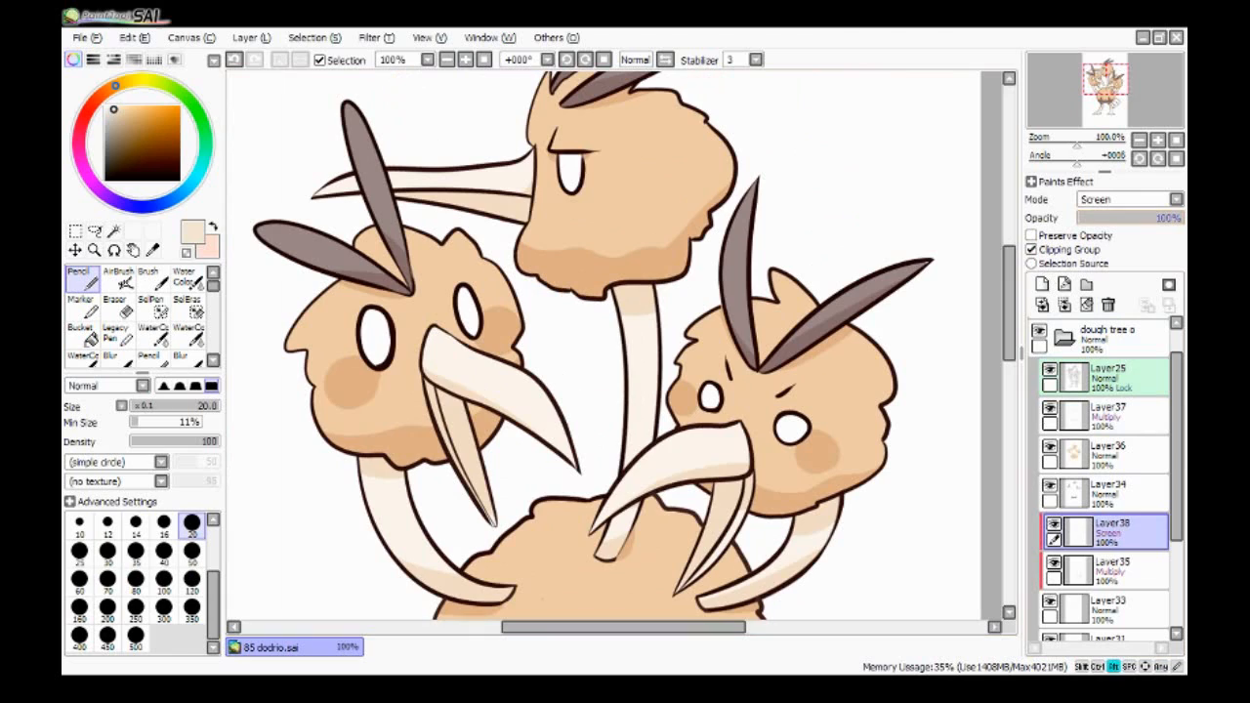
scroll(down, 3)
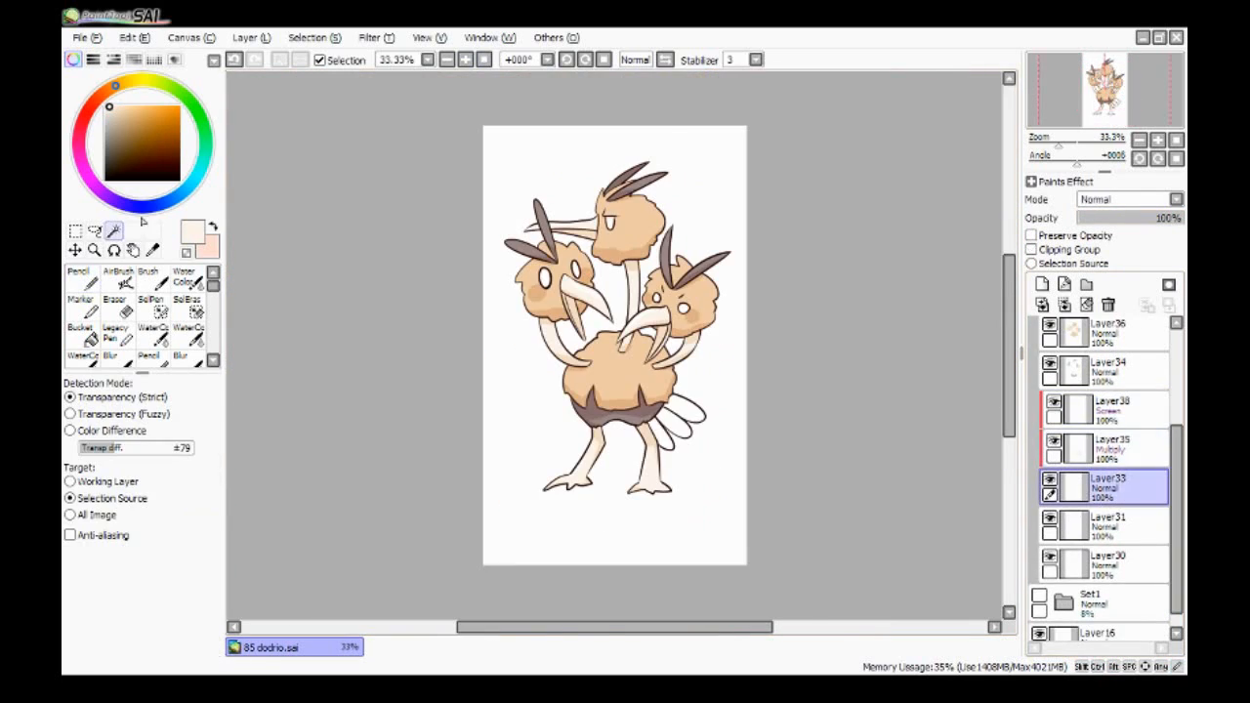
click(77, 276)
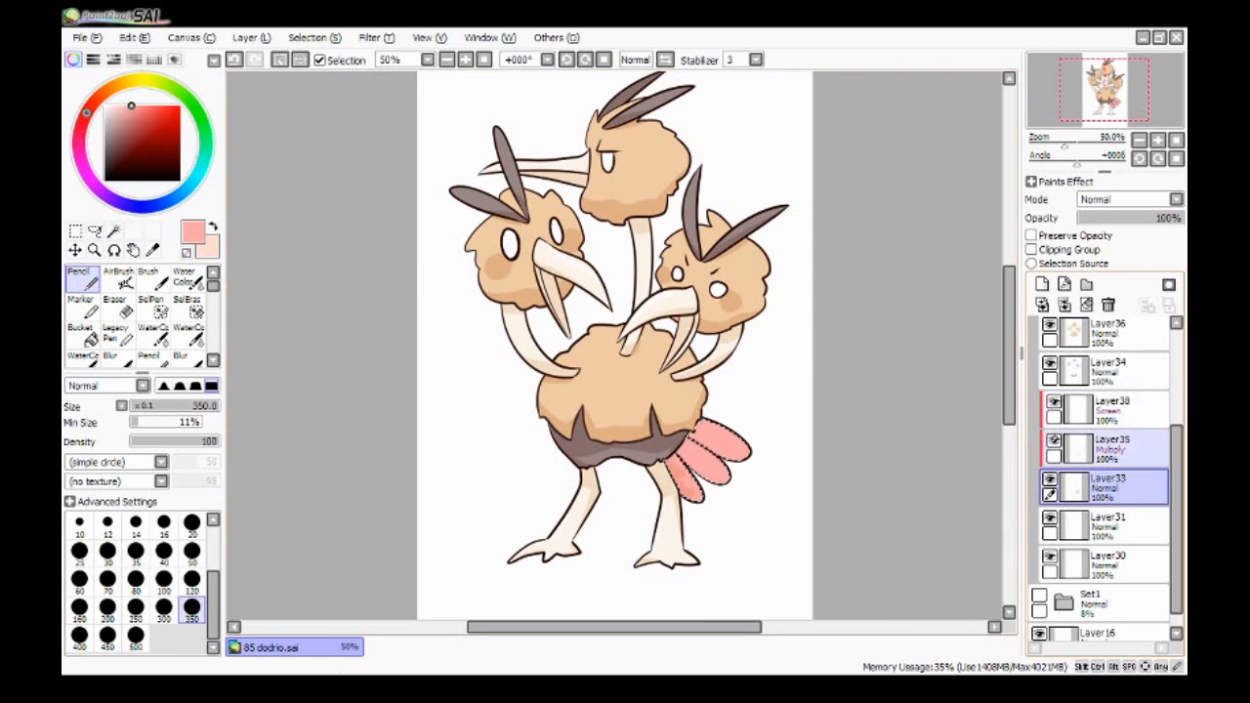
click(1104, 527)
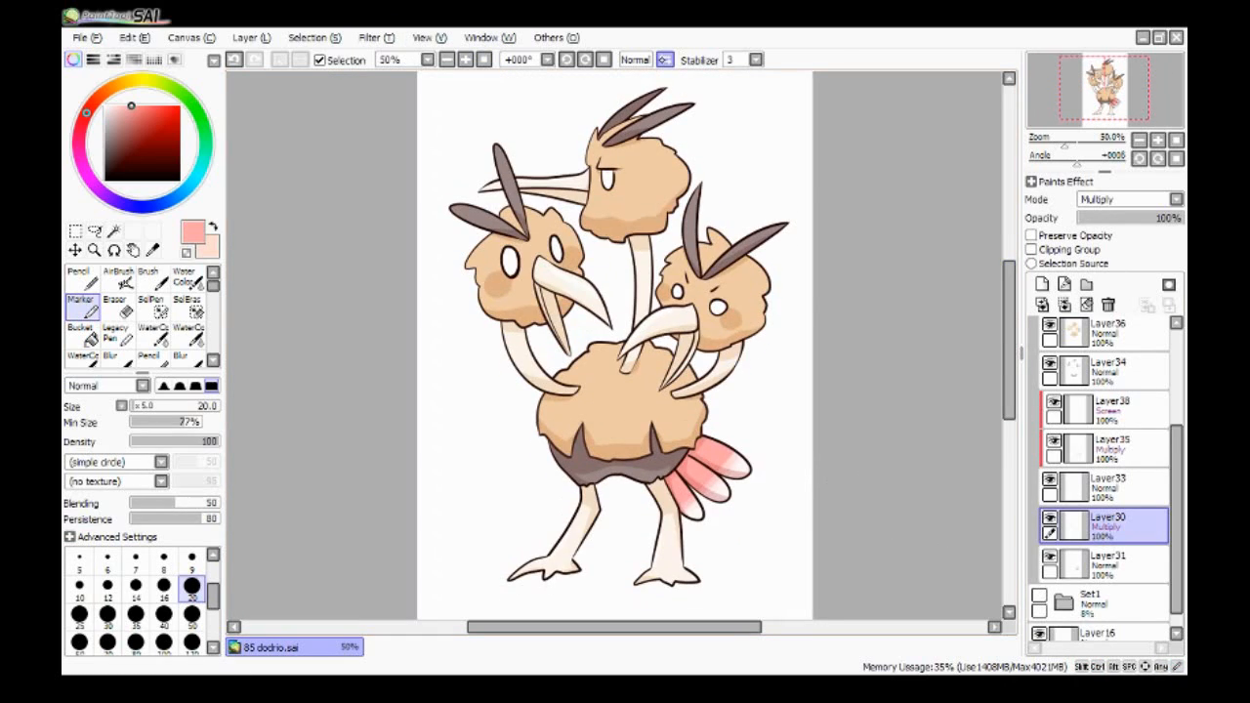
click(1103, 484)
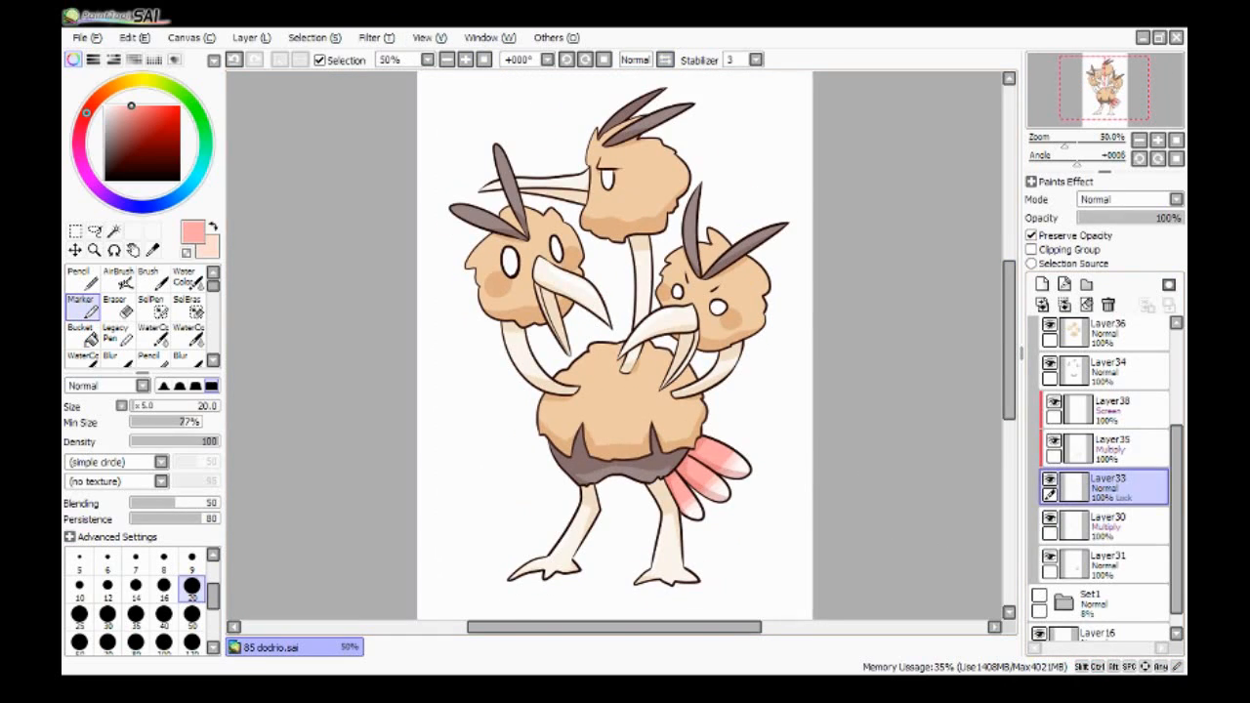